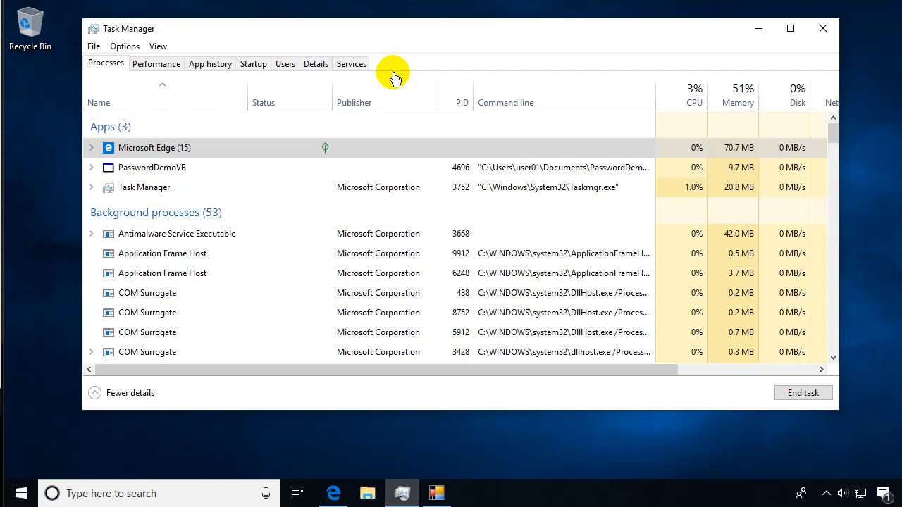
pyautogui.moveTo(178, 80)
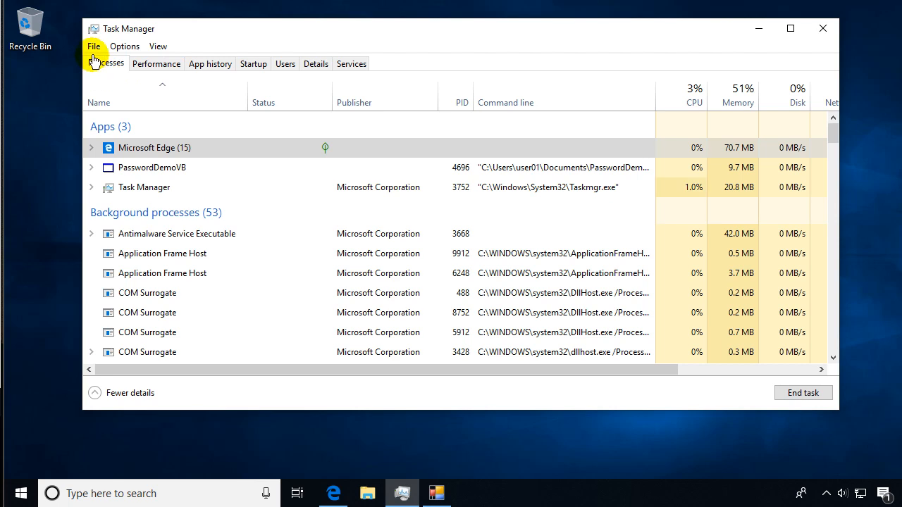
# - Open the Create new task dialog from Task Manager's File menu to run notepad
pyautogui.click(93, 46)
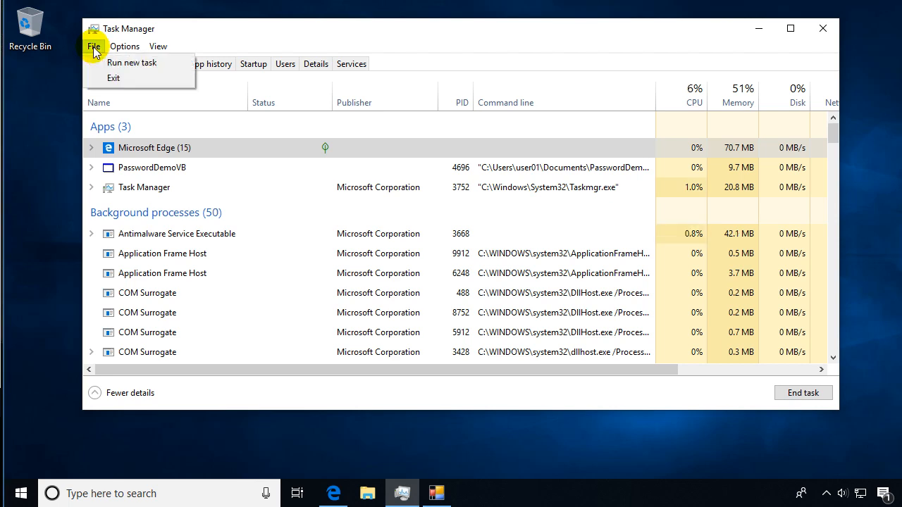
pyautogui.moveTo(111, 63)
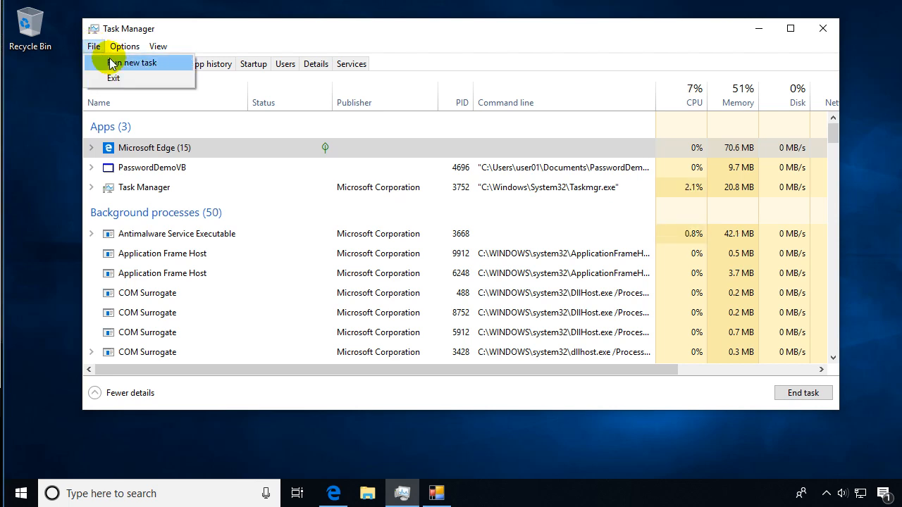
pyautogui.moveTo(129, 68)
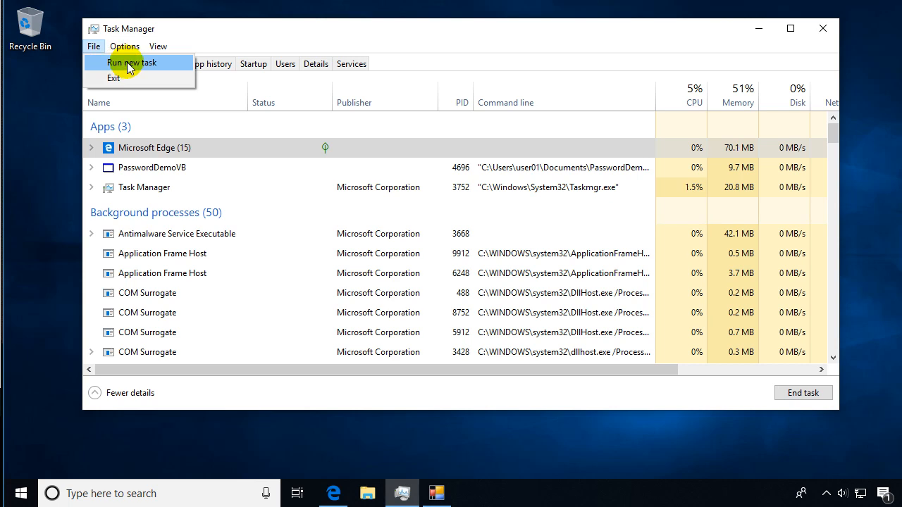
pyautogui.click(132, 62)
pyautogui.write('notepad')
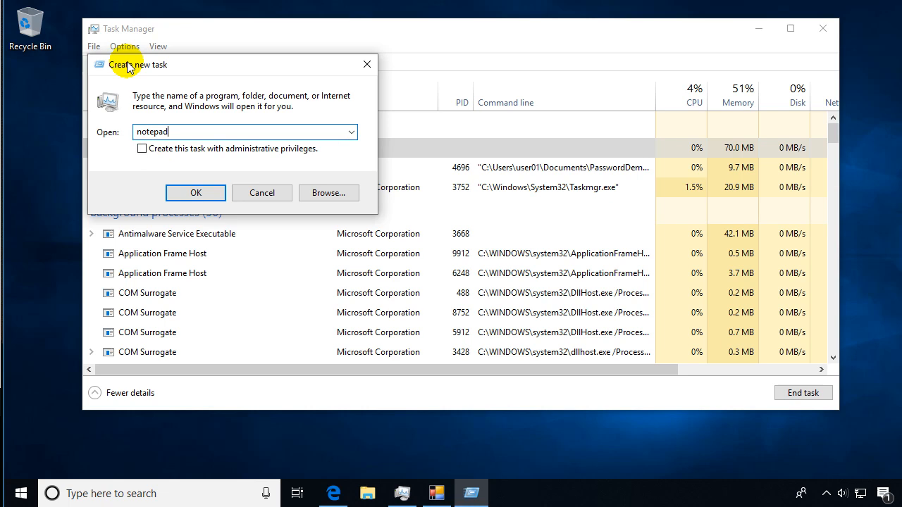
# - Launch Notepad, then start another new task for an administrator Command Prompt
pyautogui.click(196, 193)
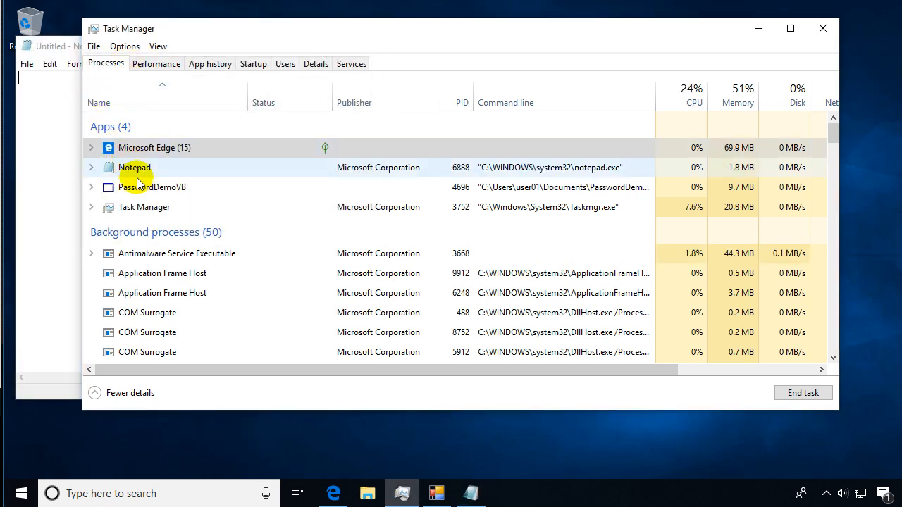
pyautogui.click(155, 147)
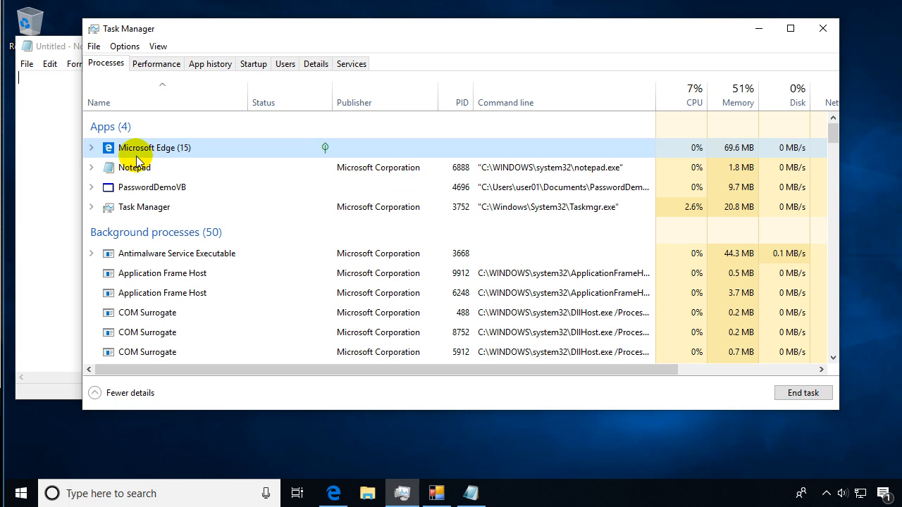
pyautogui.click(93, 46)
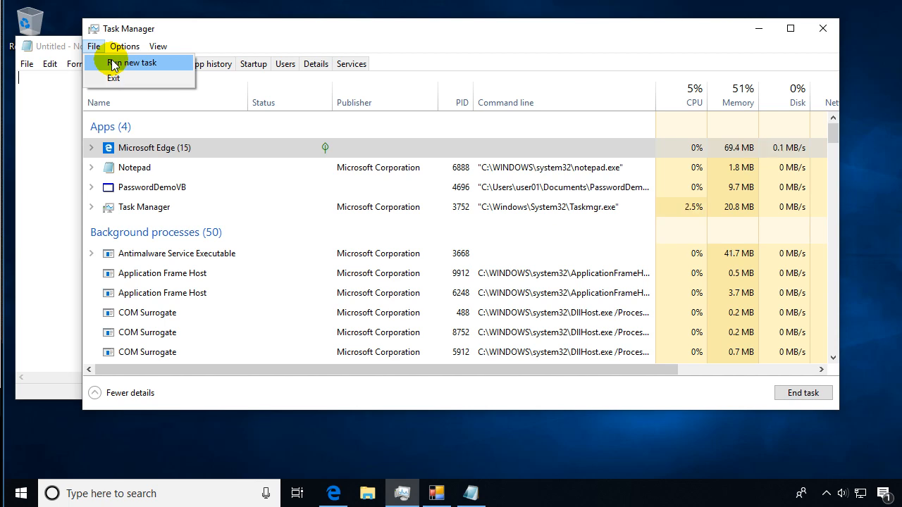
pyautogui.moveTo(125, 67)
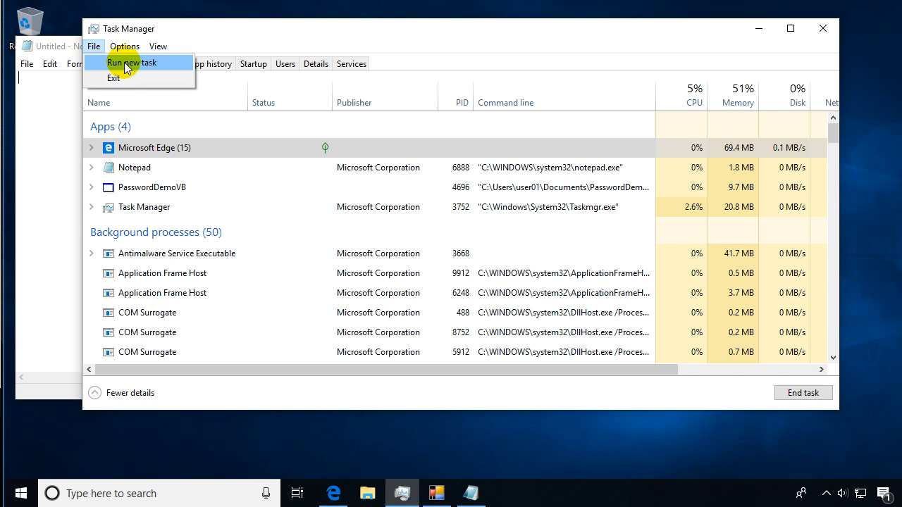
pyautogui.click(130, 63)
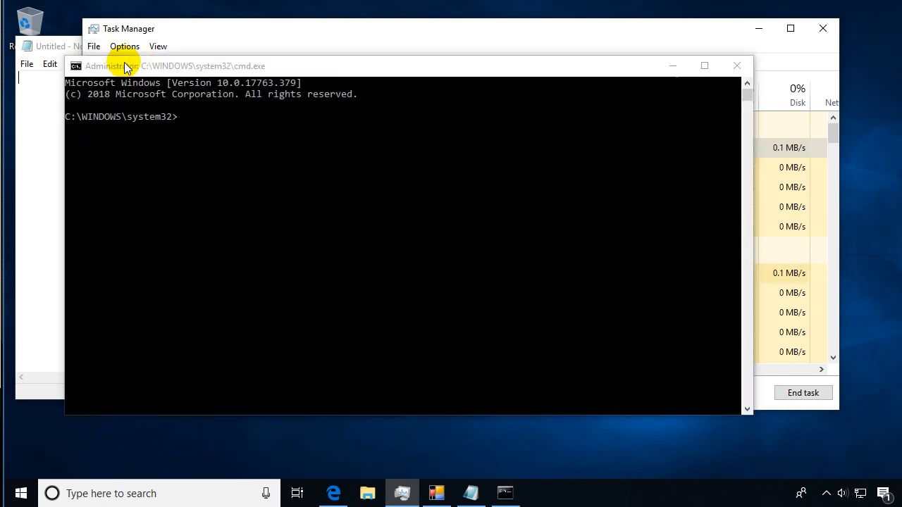
pyautogui.moveTo(187, 55)
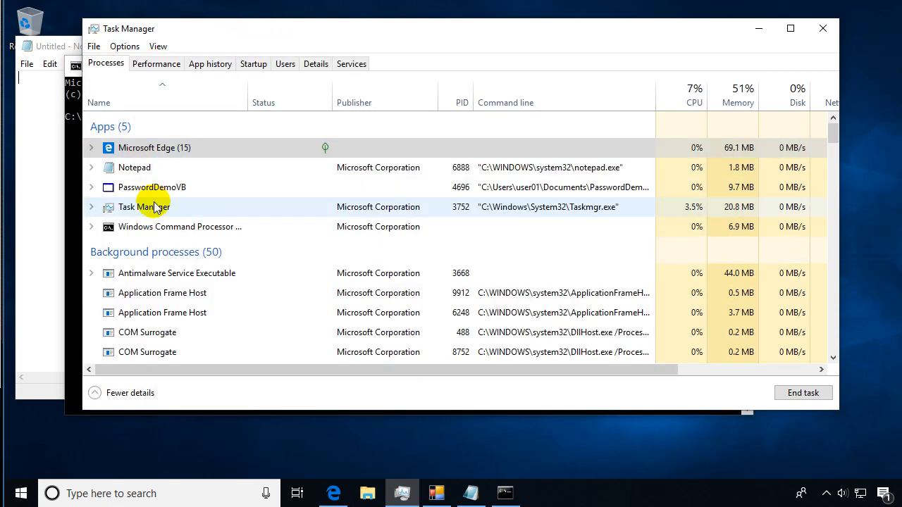
pyautogui.moveTo(152, 187)
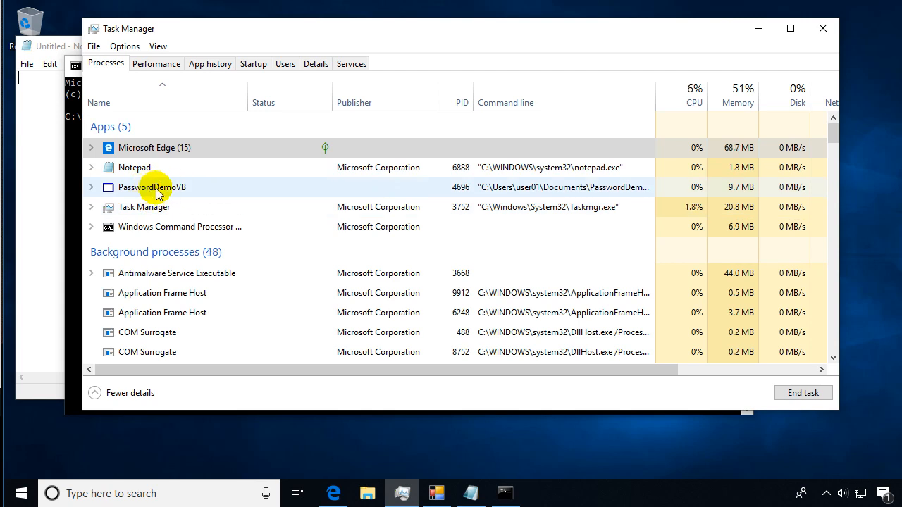
pyautogui.moveTo(361, 188)
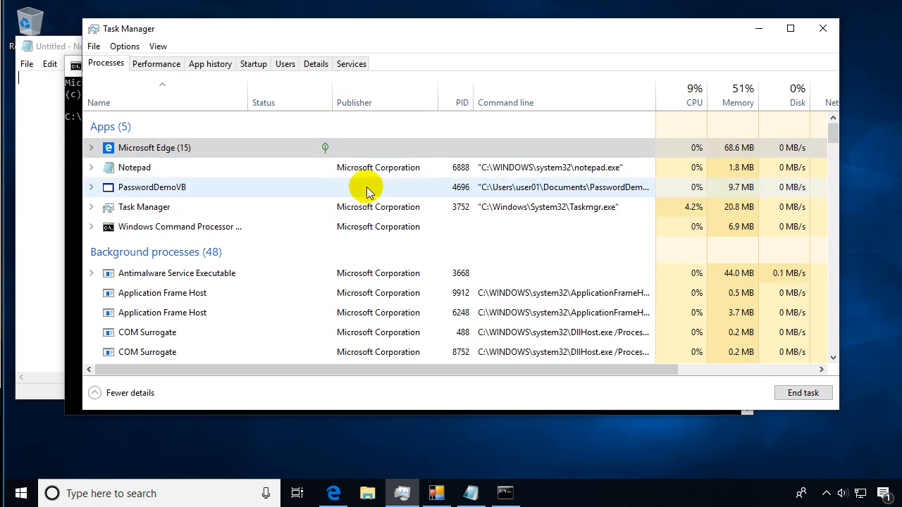
pyautogui.moveTo(199, 197)
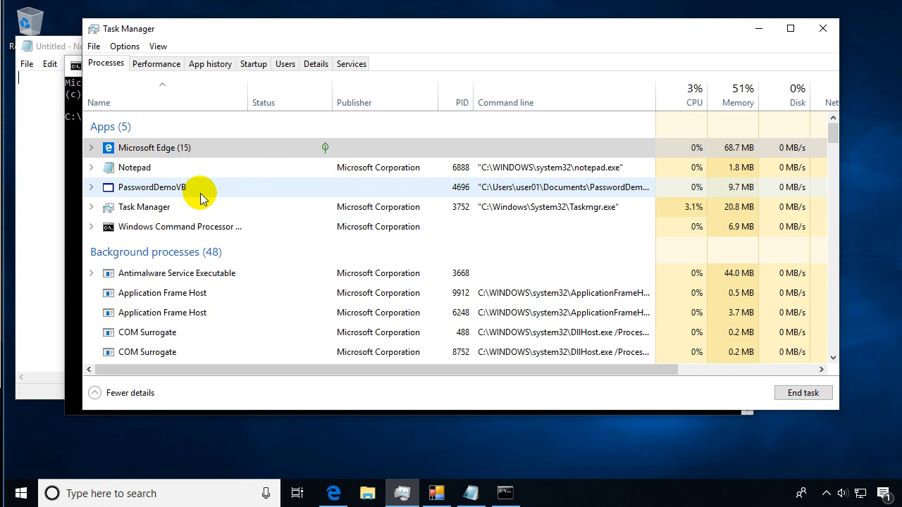
pyautogui.moveTo(154, 183)
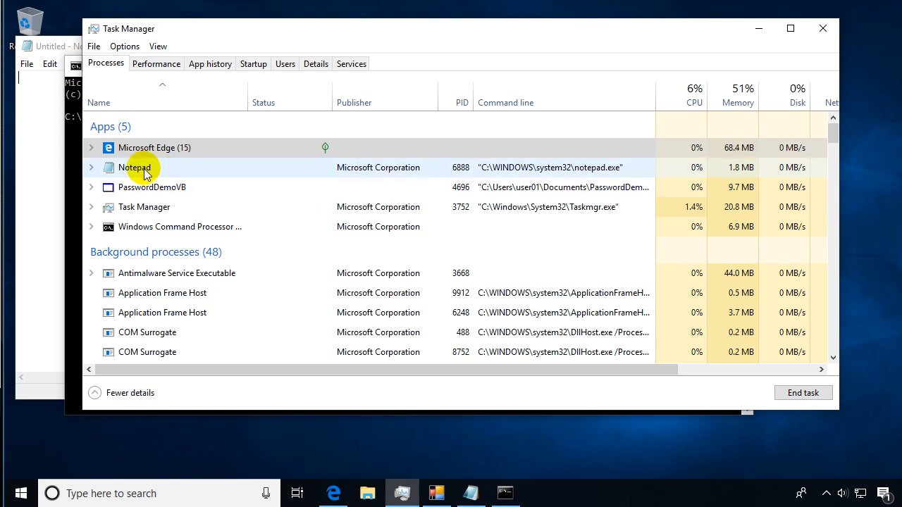
# - Show Notepad's resource value options: memory, disk and network
pyautogui.rightClick(137, 167)
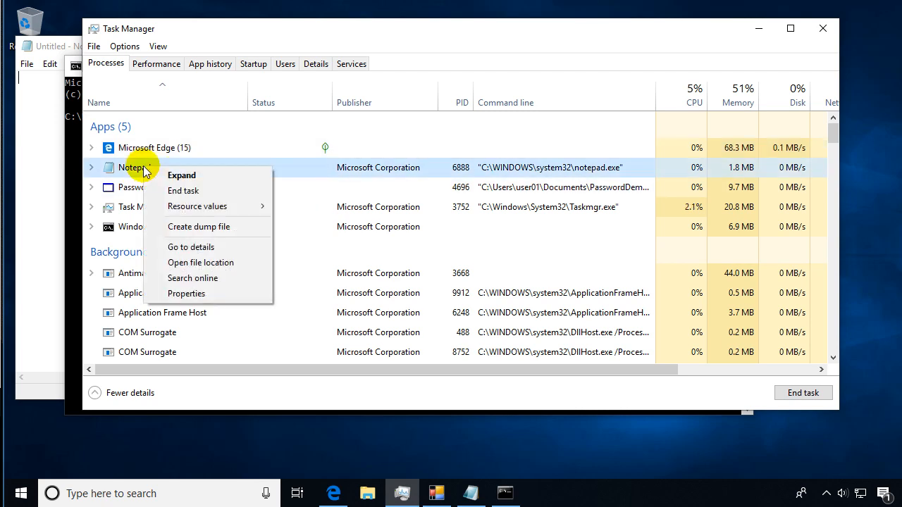
pyautogui.click(197, 206)
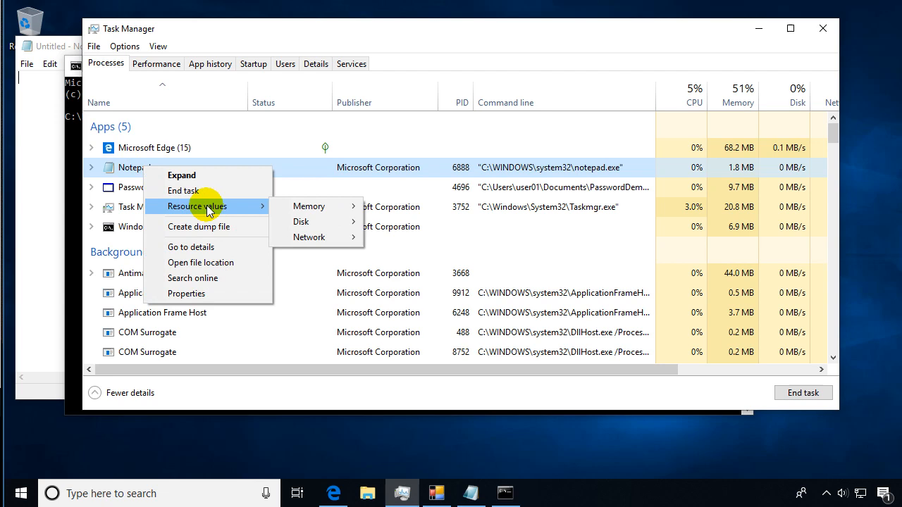
pyautogui.moveTo(200, 278)
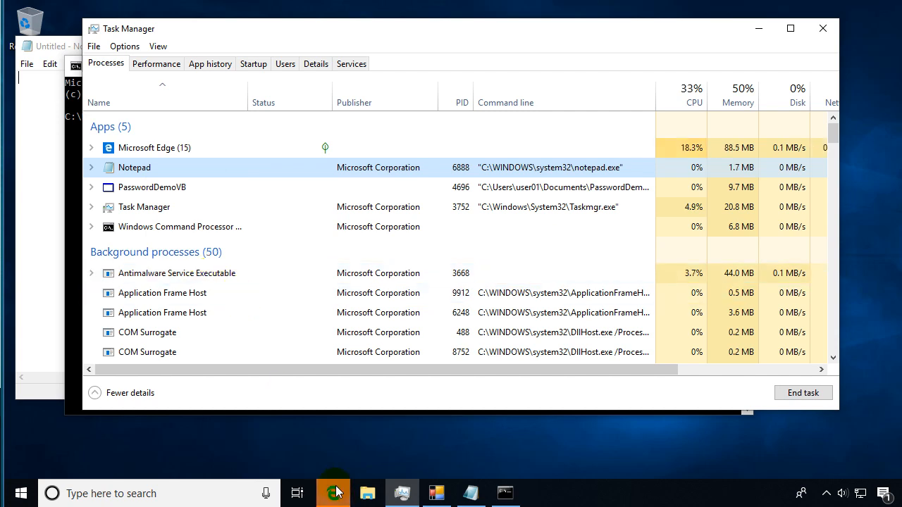
# - Bring Edge forward to show Bing results for 'notepad.exe Notepad'
pyautogui.click(332, 493)
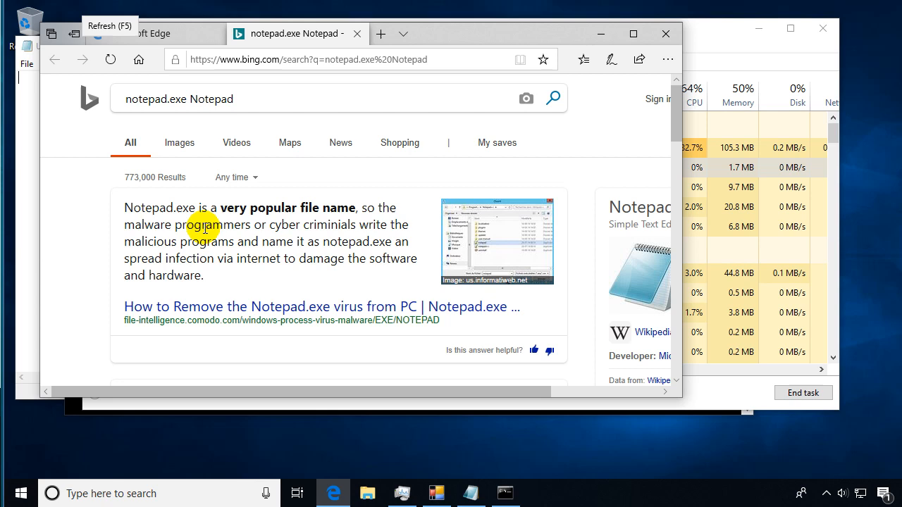
pyautogui.moveTo(183, 313)
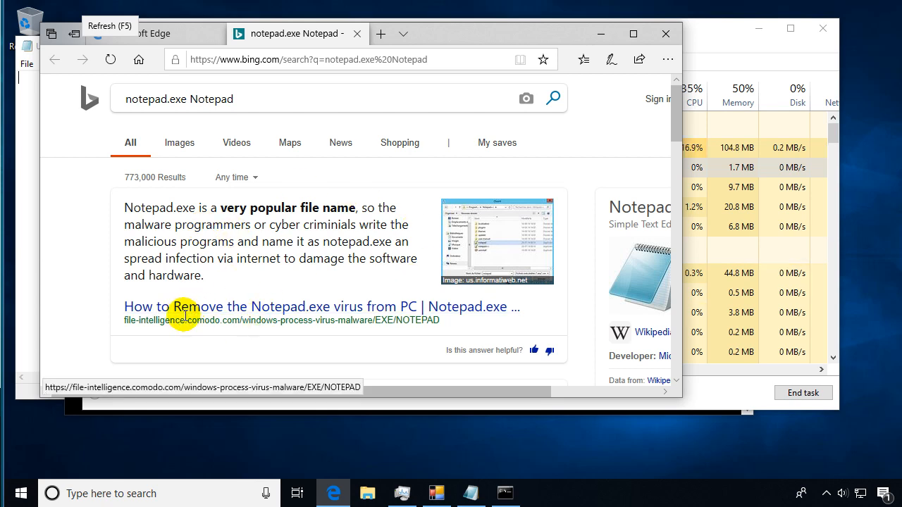
pyautogui.moveTo(279, 239)
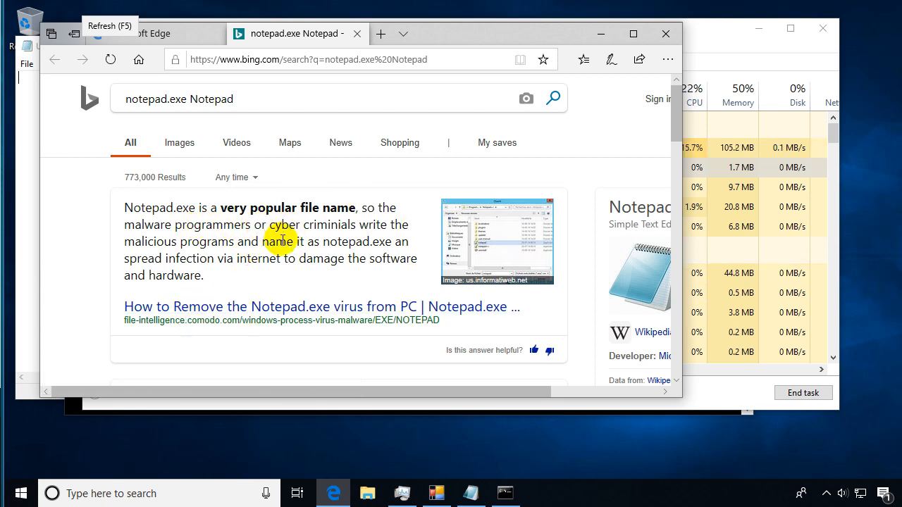
pyautogui.moveTo(261, 273)
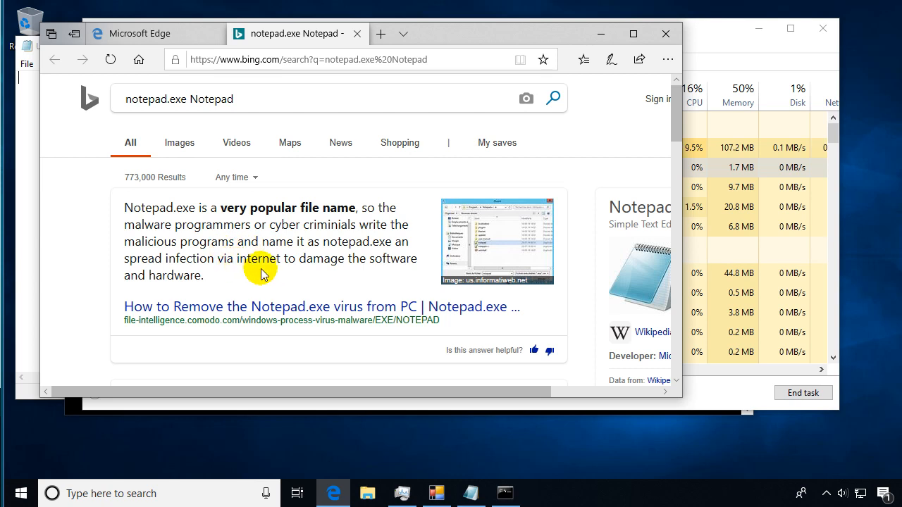
pyautogui.moveTo(254, 259)
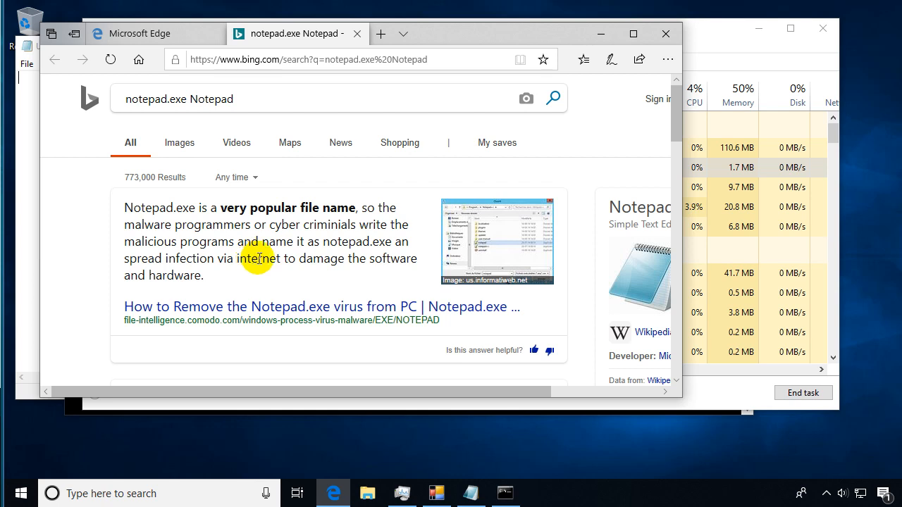
pyautogui.moveTo(222, 242)
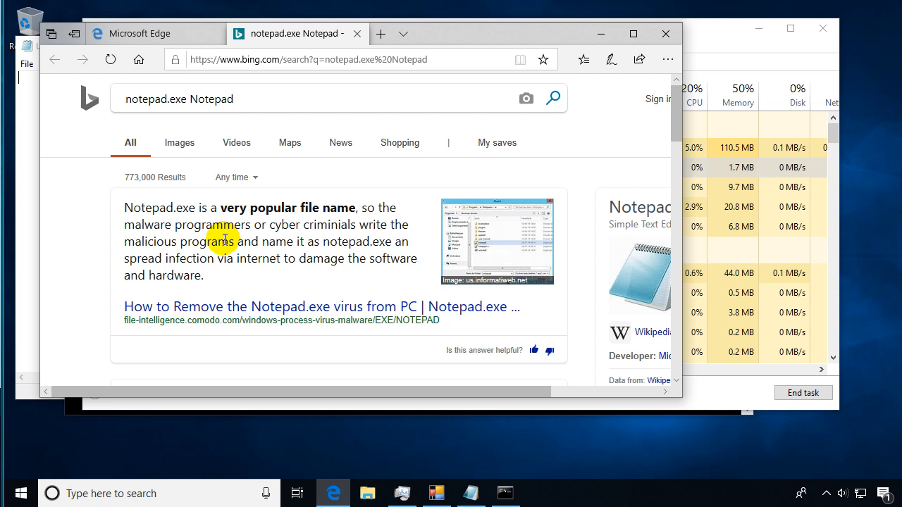
pyautogui.moveTo(267, 241)
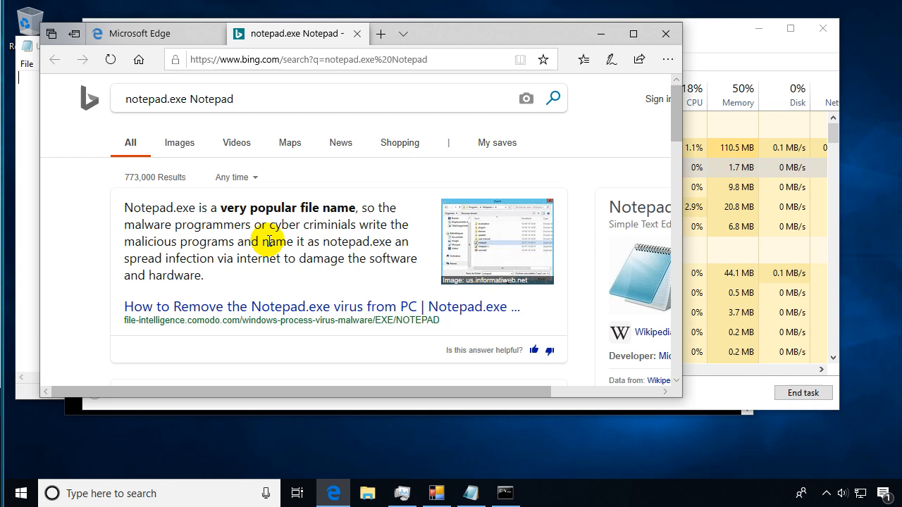
pyautogui.moveTo(290, 258)
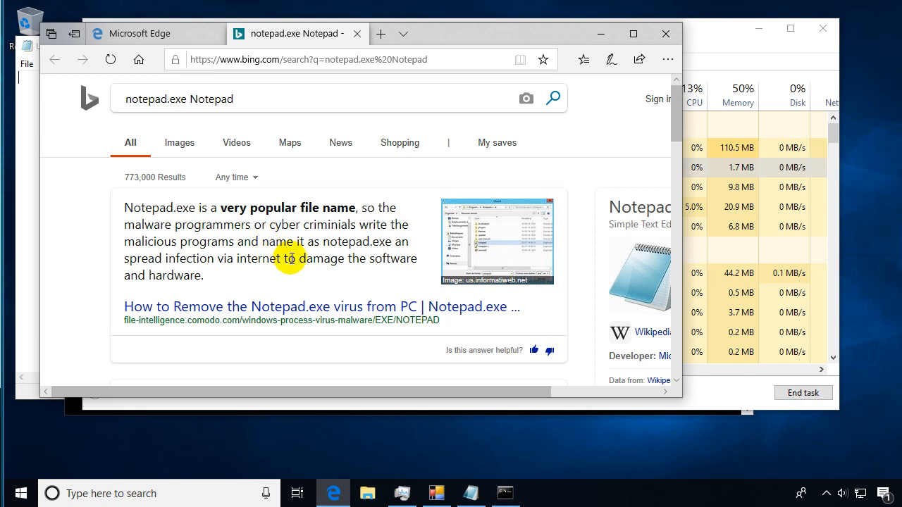
pyautogui.moveTo(358, 33)
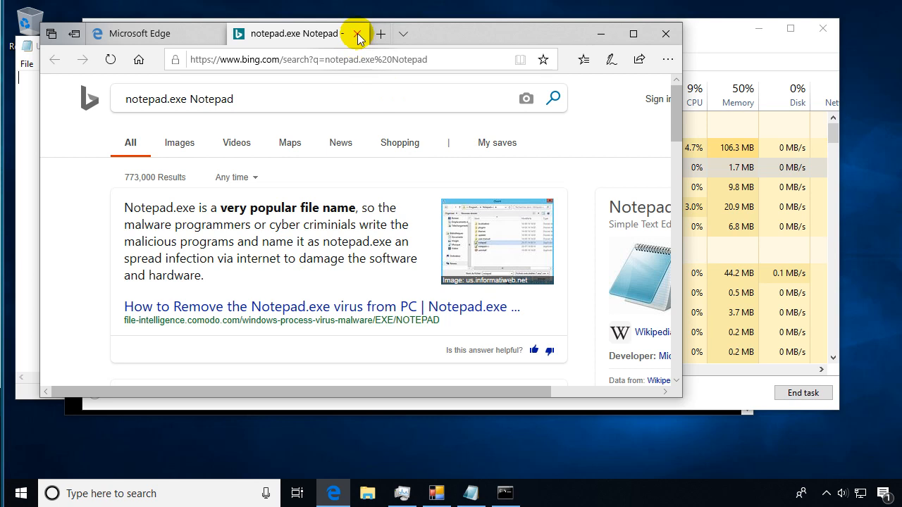
# - Close the Notepad search tab and bring up Microsoft Edge's process actions
pyautogui.click(358, 33)
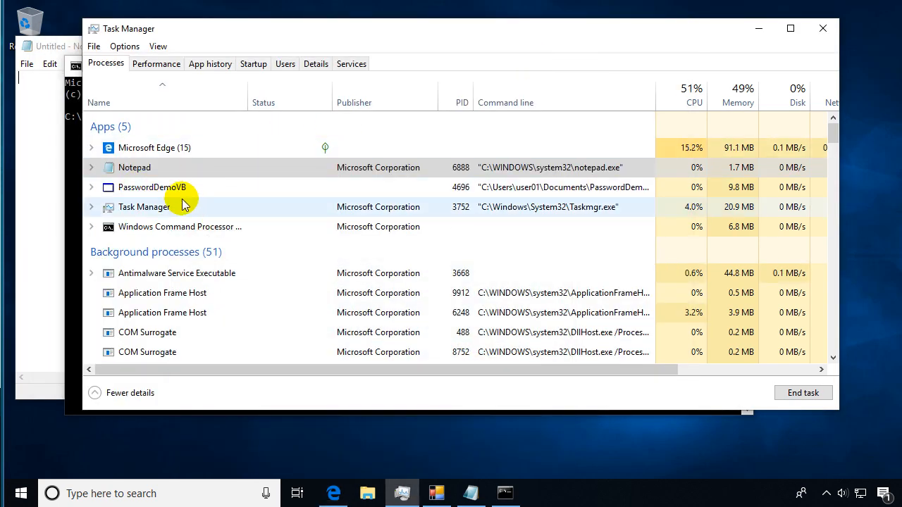
pyautogui.moveTo(149, 147)
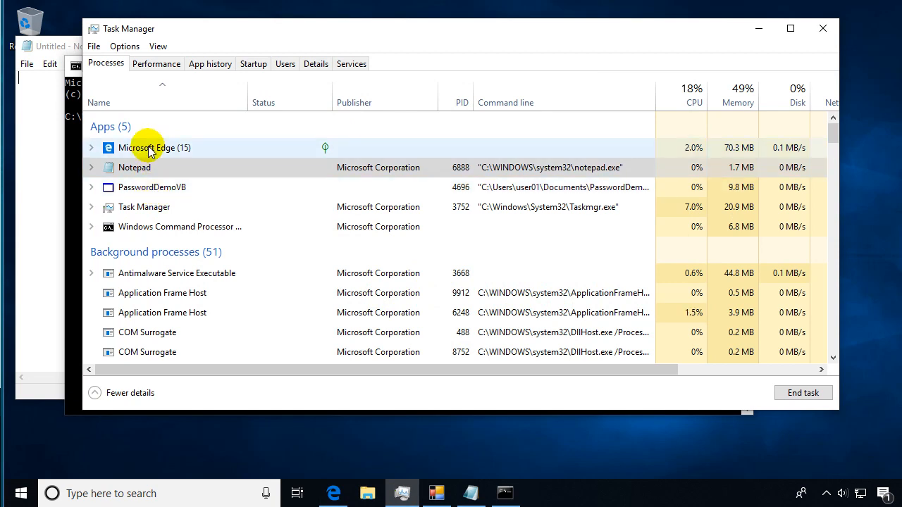
pyautogui.rightClick(148, 147)
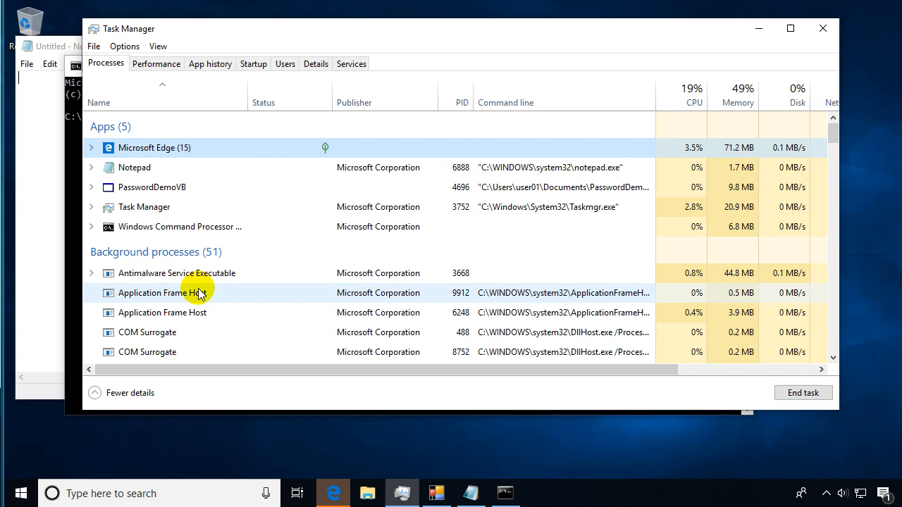
# - Search online for the Microsoft Edge process, showing Bing results about the browser
pyautogui.click(332, 493)
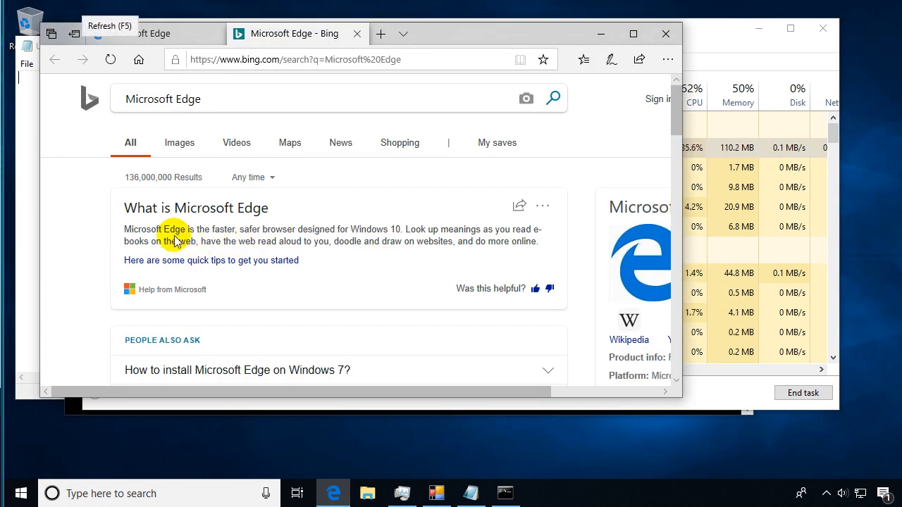
pyautogui.moveTo(385, 158)
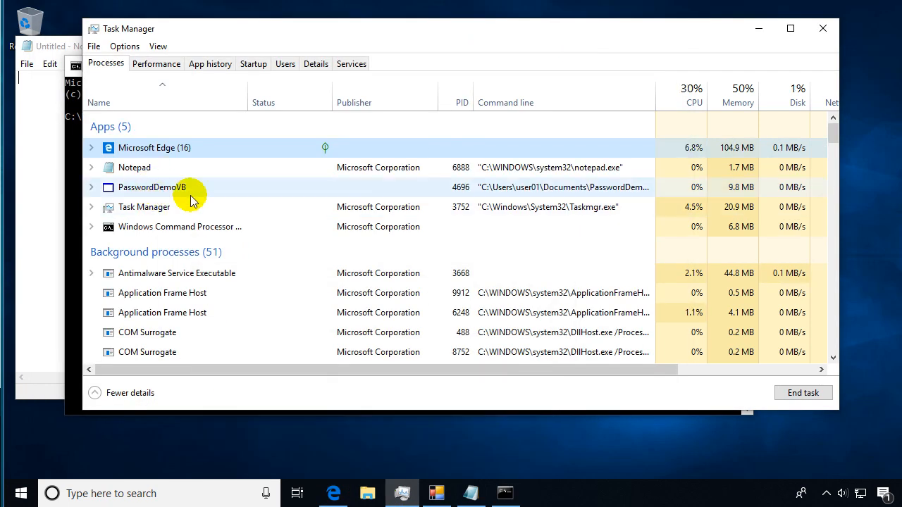
# - Search online for 'PasswordDemoVB.exe PasswordDemoVB' from its process actions
pyautogui.rightClick(152, 187)
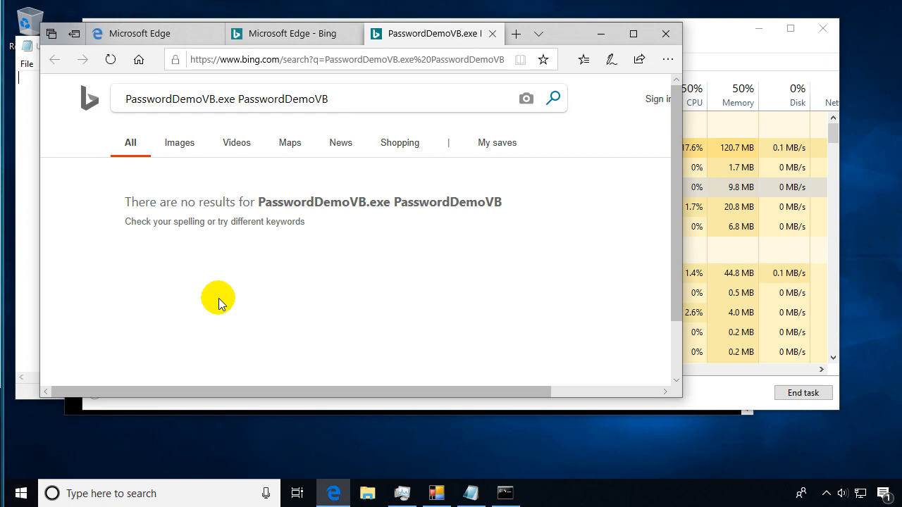
pyautogui.moveTo(230, 279)
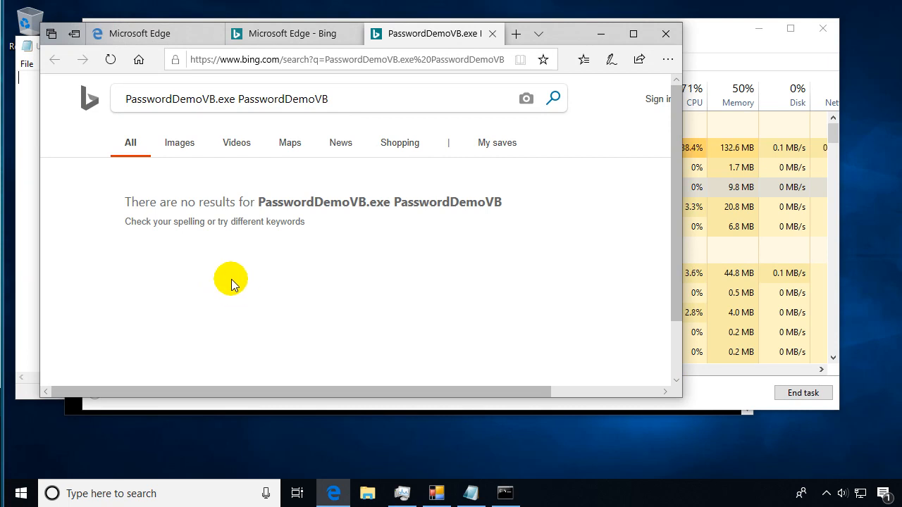
pyautogui.moveTo(412, 233)
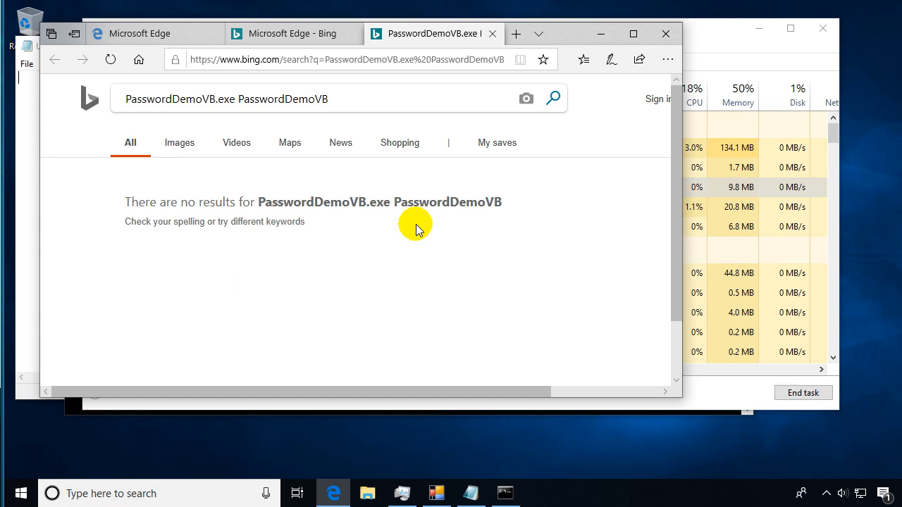
pyautogui.moveTo(419, 243)
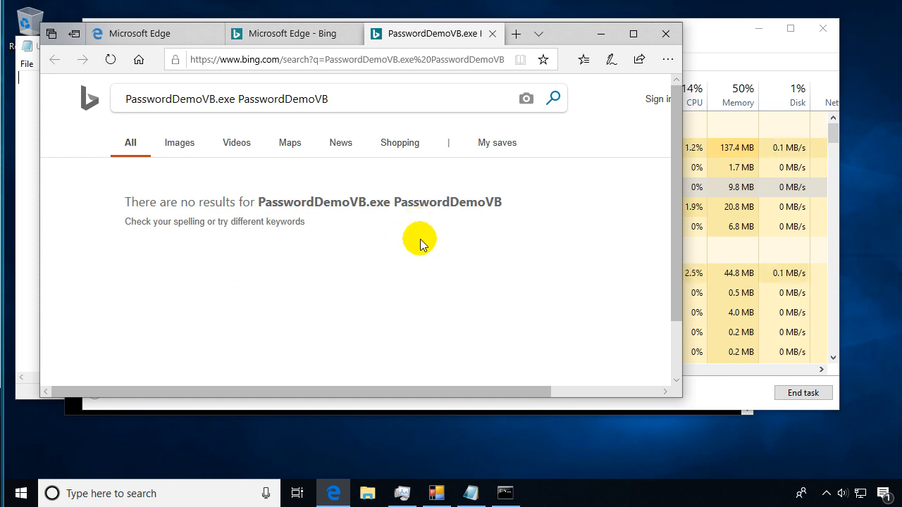
pyautogui.moveTo(497, 130)
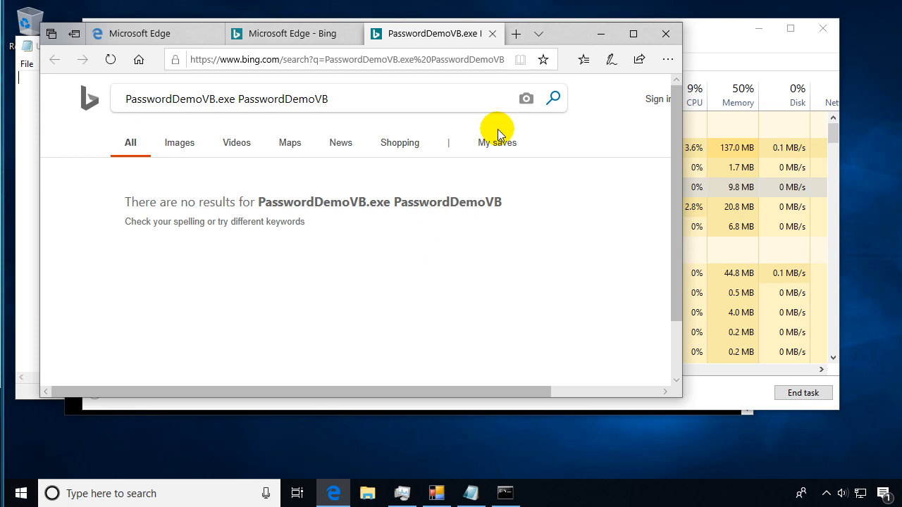
pyautogui.moveTo(494, 85)
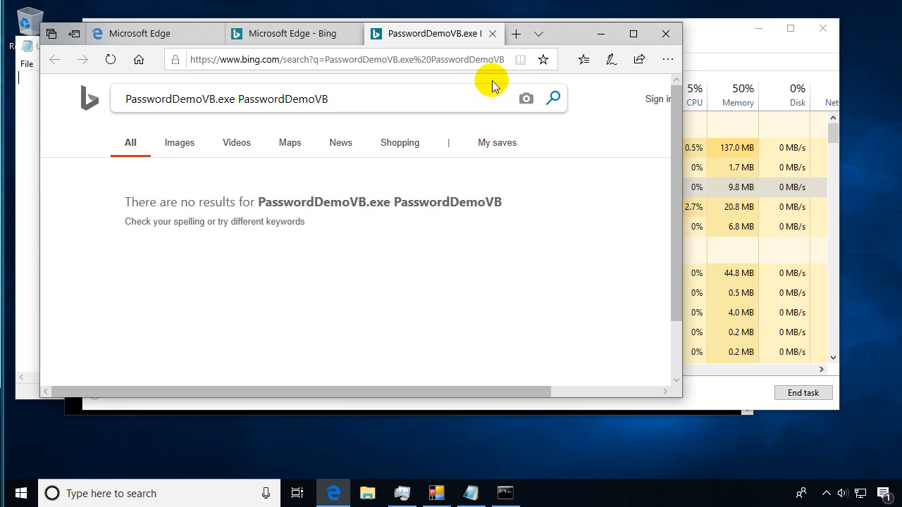
pyautogui.moveTo(493, 34)
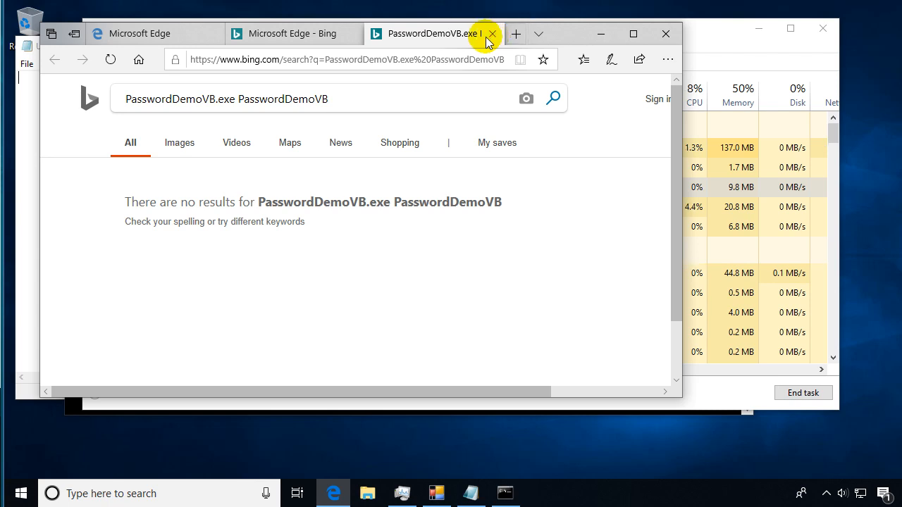
# - Close the PasswordDemoVB search tab and open PasswordDemoVB's file location in Documents
pyautogui.click(492, 33)
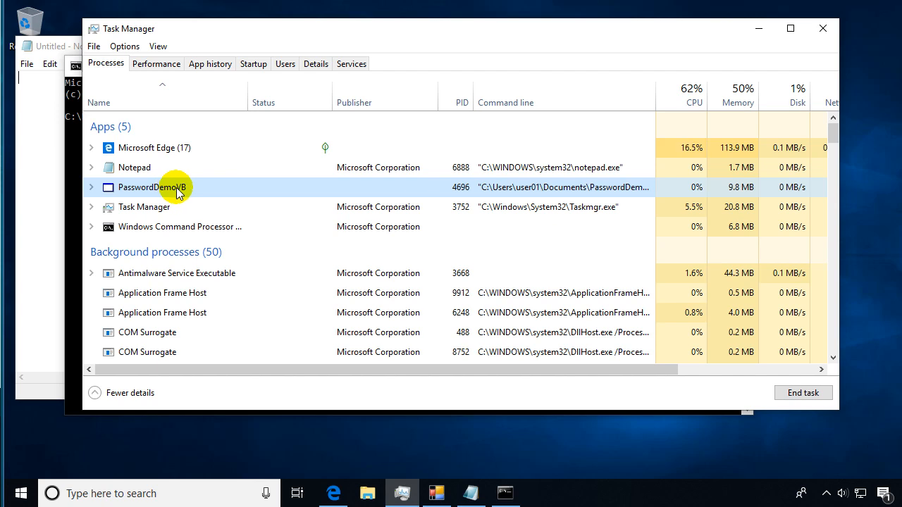
pyautogui.moveTo(182, 216)
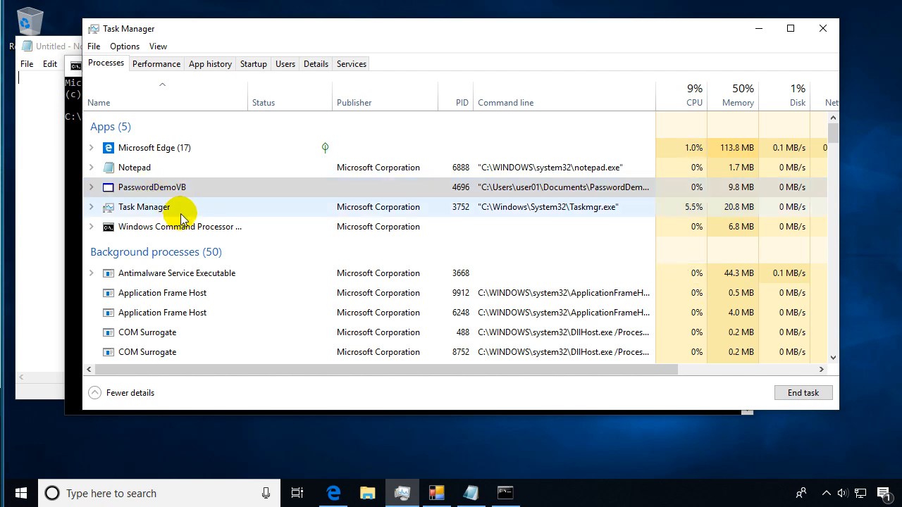
pyautogui.rightClick(152, 187)
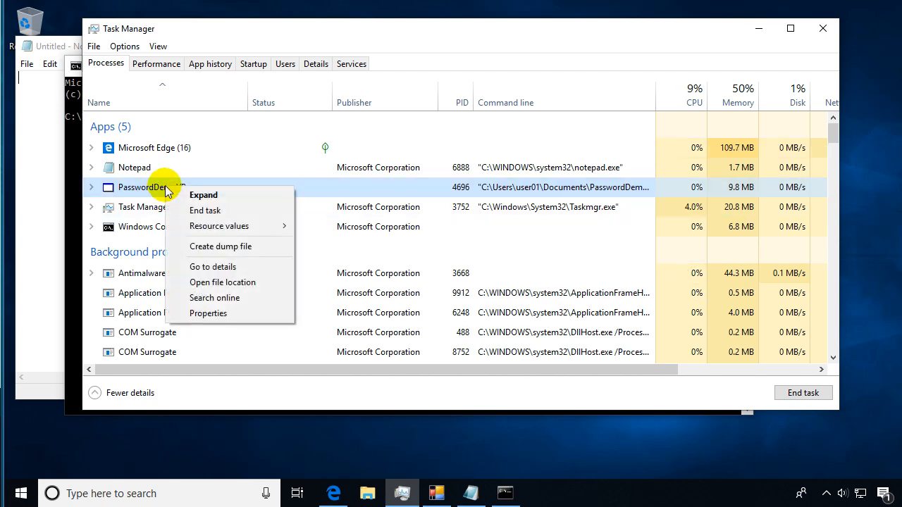
pyautogui.moveTo(240, 285)
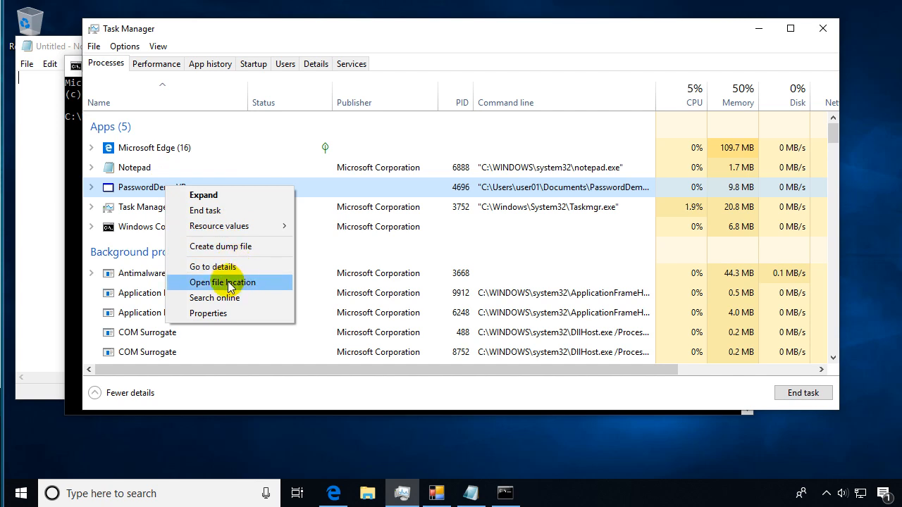
pyautogui.moveTo(203, 250)
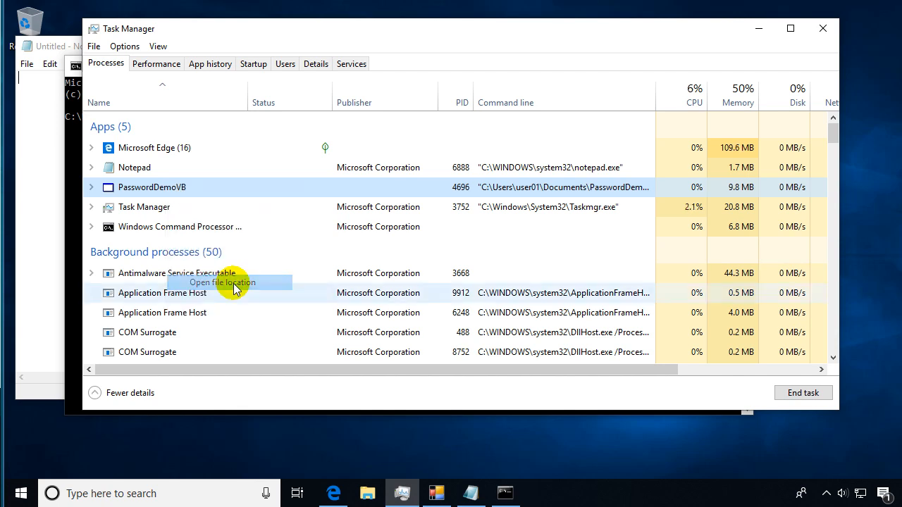
pyautogui.click(222, 281)
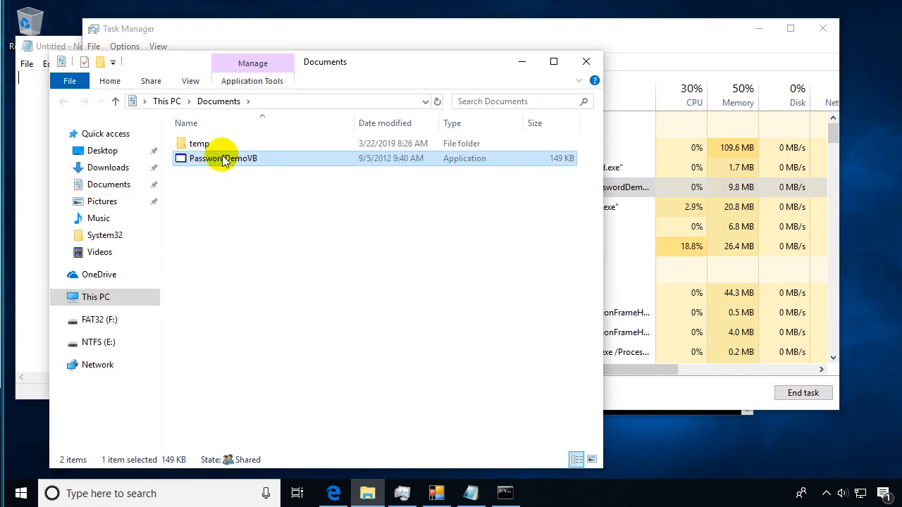
pyautogui.moveTo(233, 160)
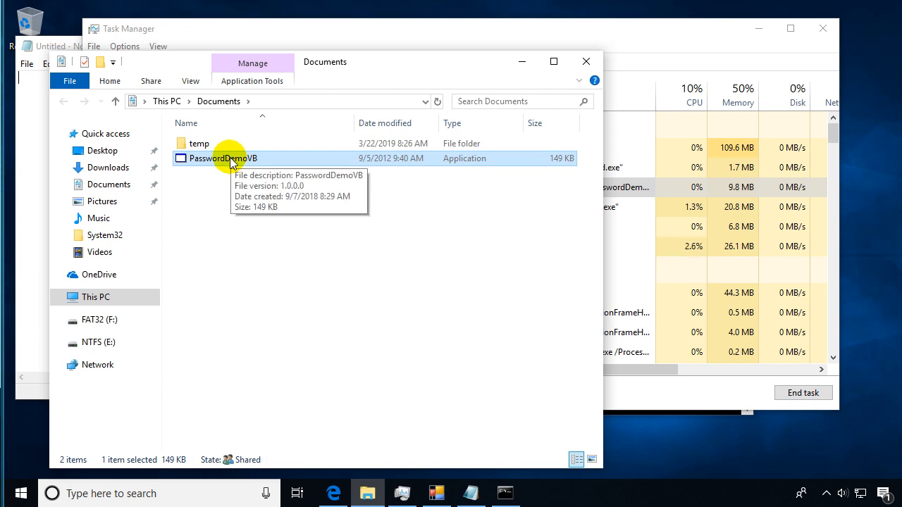
pyautogui.moveTo(282, 167)
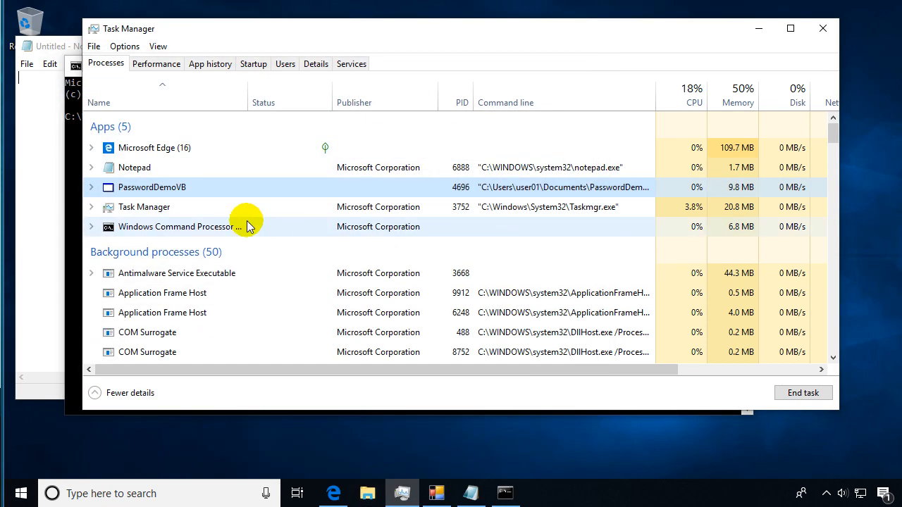
pyautogui.rightClick(134, 167)
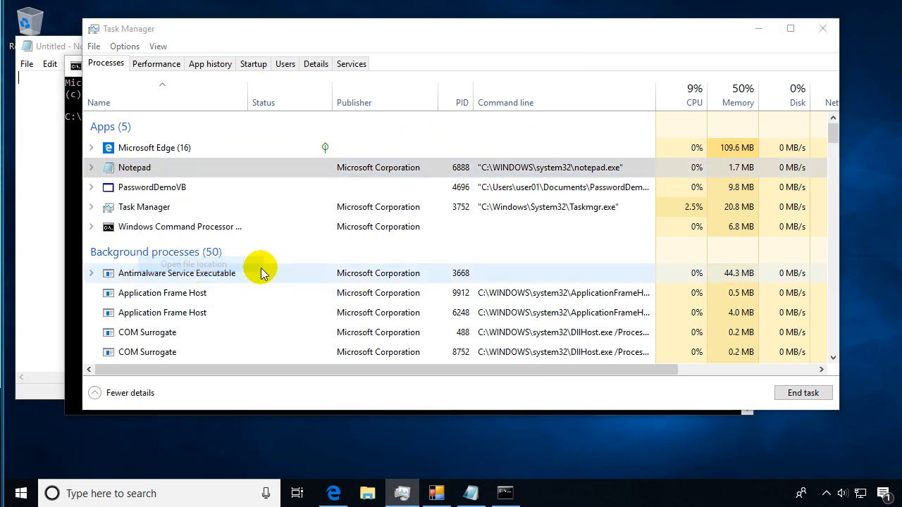
pyautogui.click(194, 264)
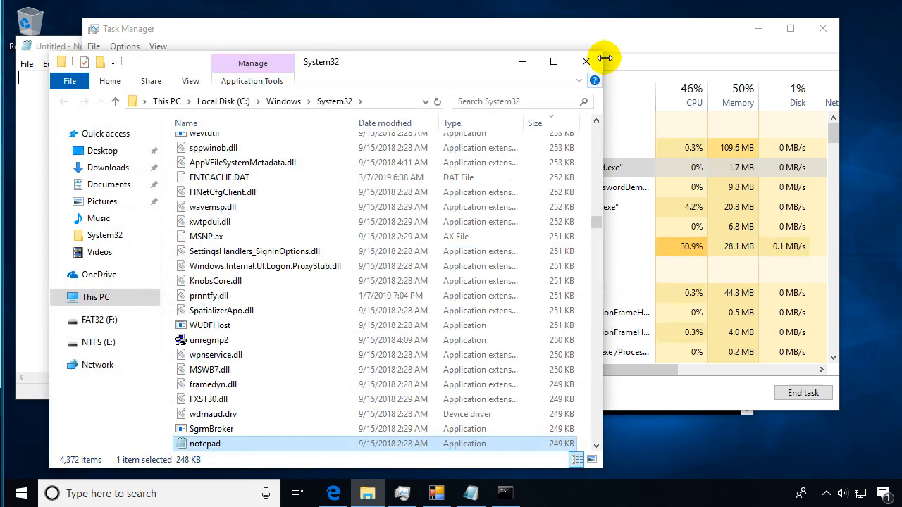
pyautogui.click(586, 62)
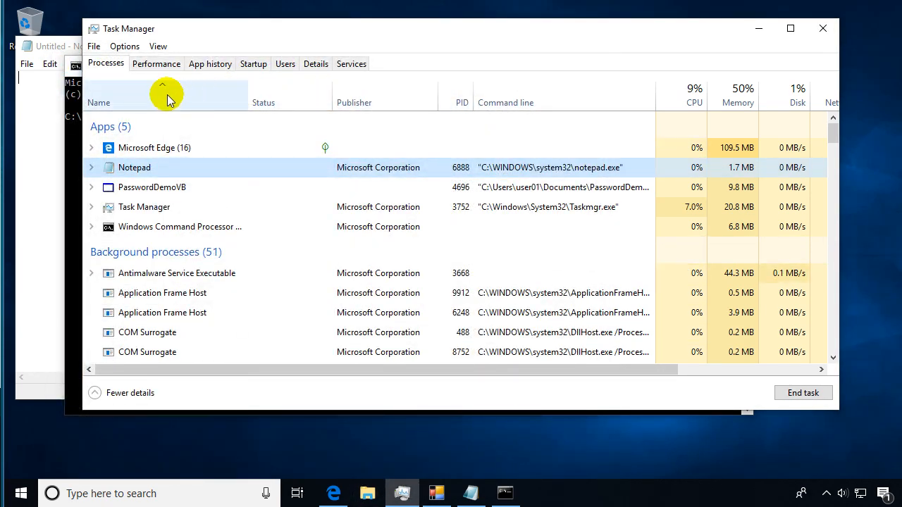
# - Show CPU performance stats, then run a command in the Command Prompt window
pyautogui.click(156, 64)
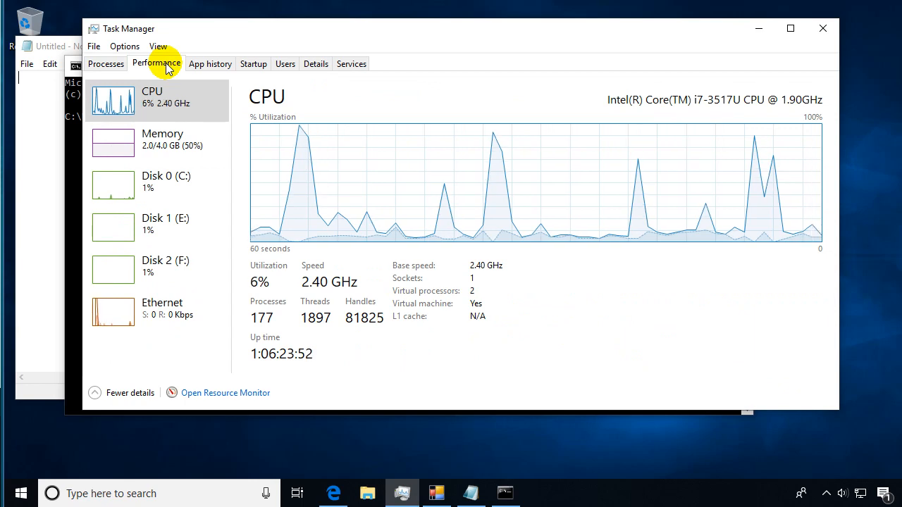
pyautogui.moveTo(134, 201)
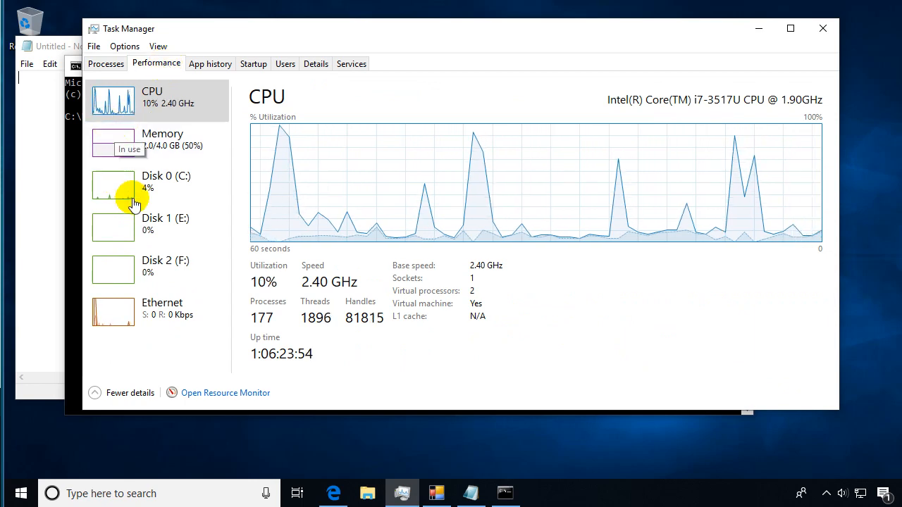
pyautogui.moveTo(20, 493)
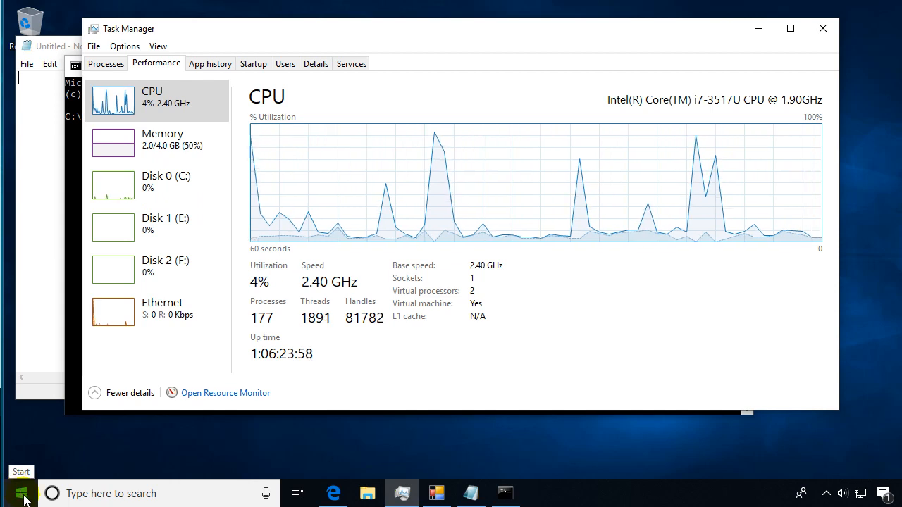
pyautogui.click(21, 494)
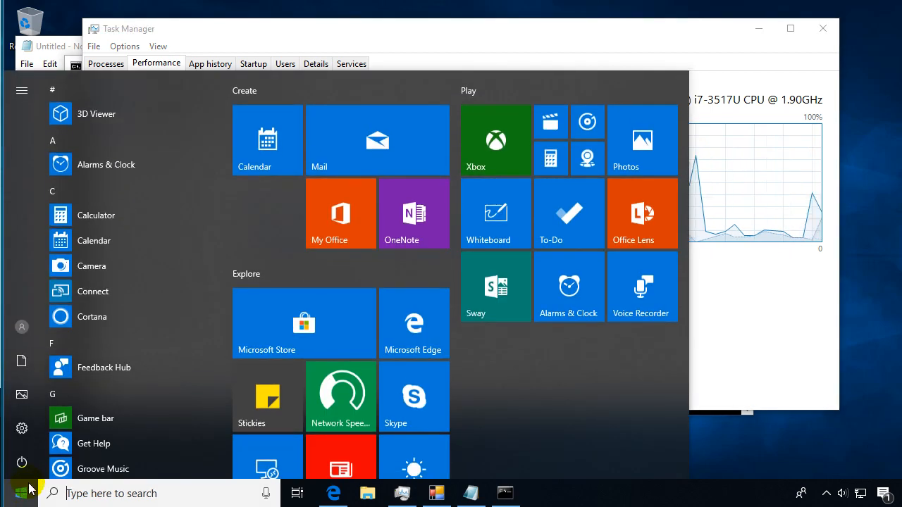
pyautogui.click(505, 494)
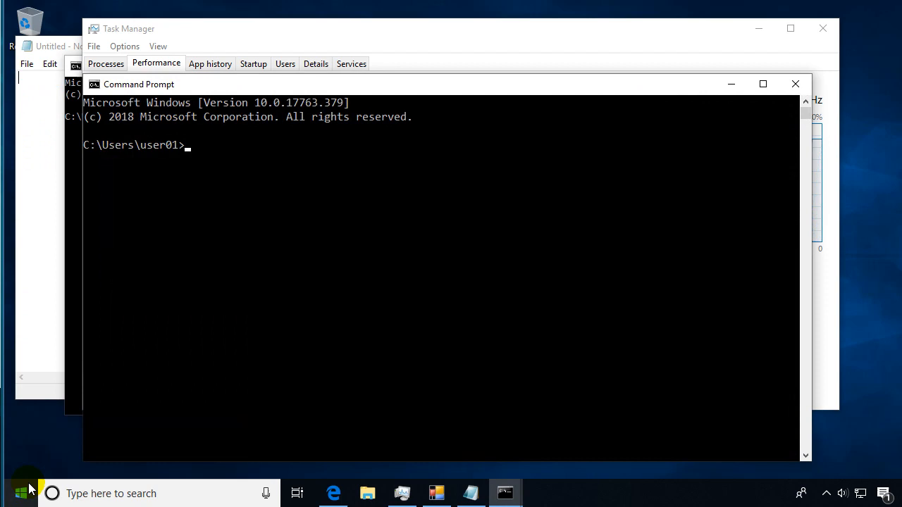
pyautogui.write('i')
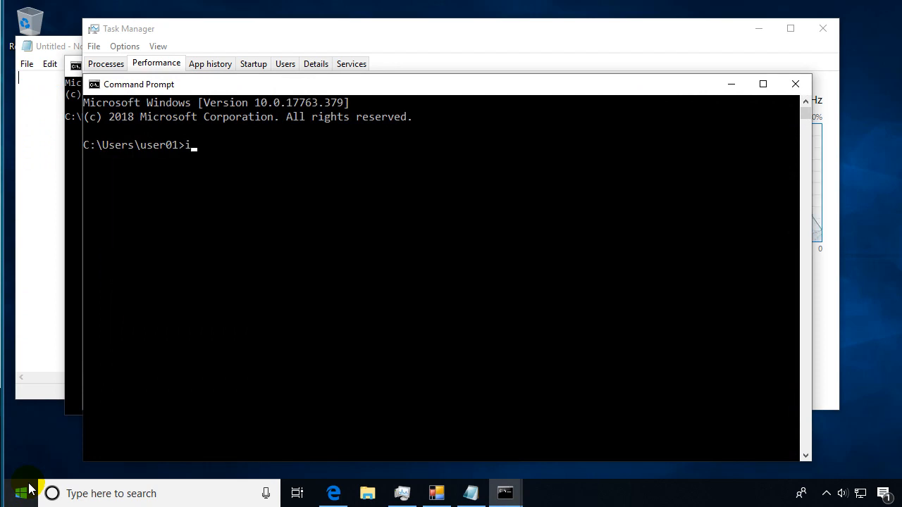
pyautogui.press('Return')
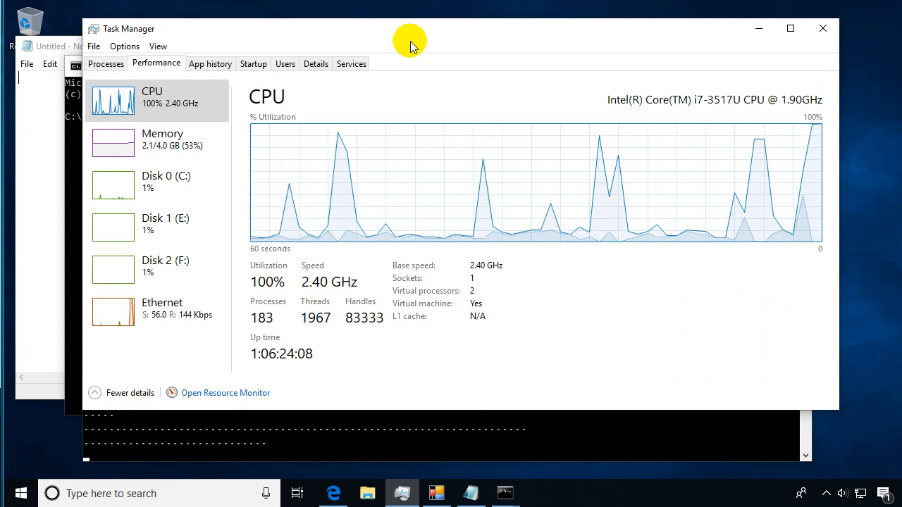
pyautogui.moveTo(769, 232)
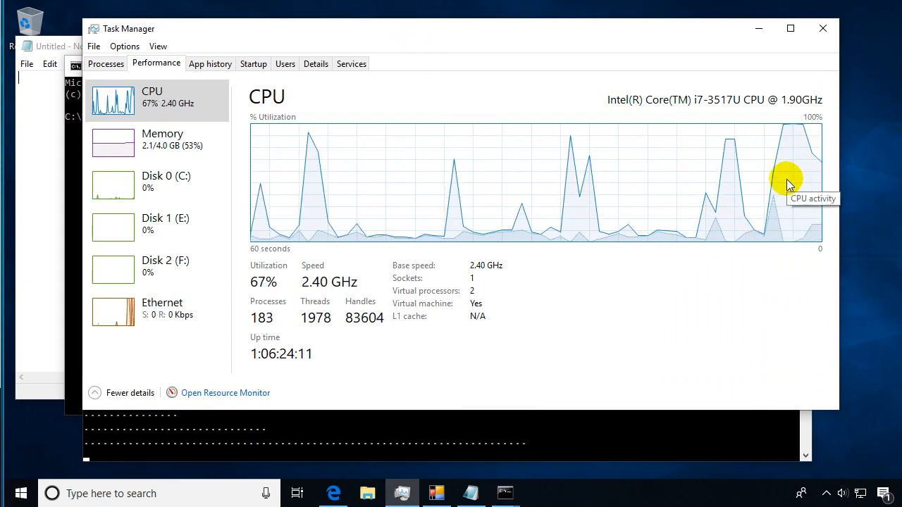
pyautogui.moveTo(673, 174)
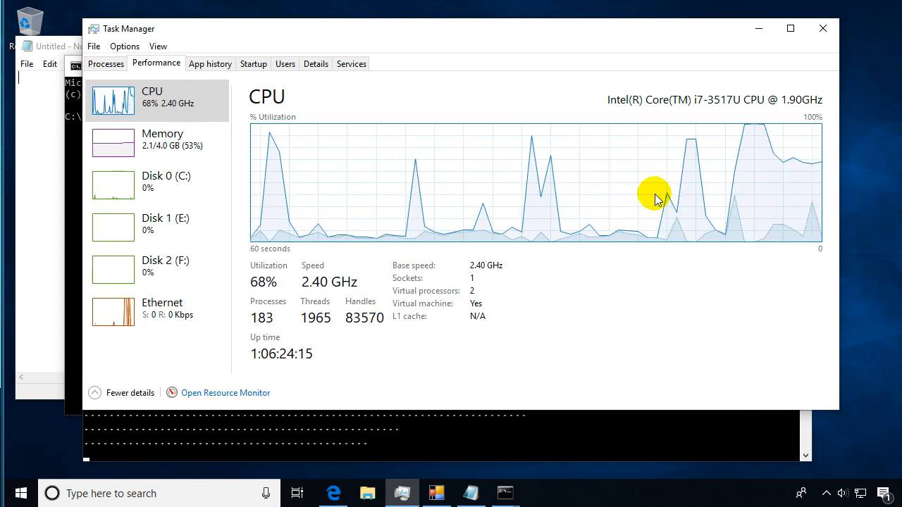
pyautogui.moveTo(584, 280)
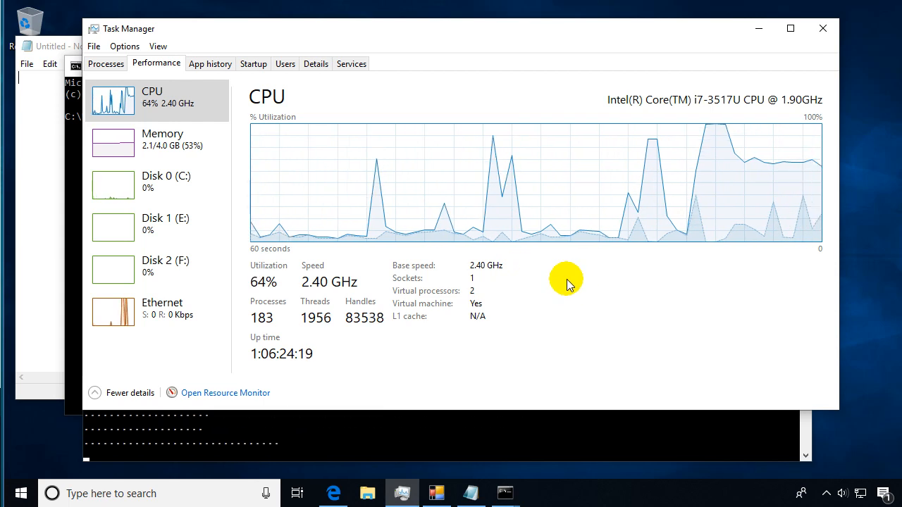
pyautogui.moveTo(388, 229)
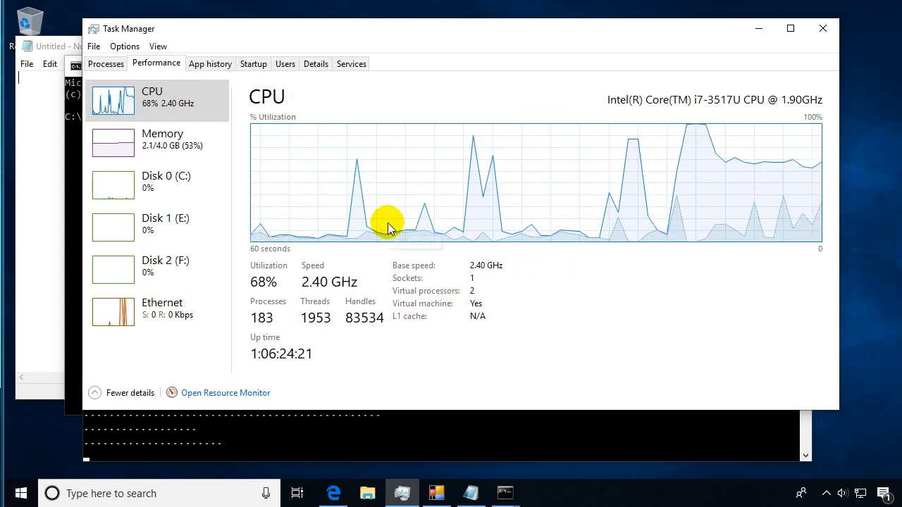
# - Copy the CPU details (processor model, utilization, uptime) from the Performance tab
pyautogui.rightClick(549, 264)
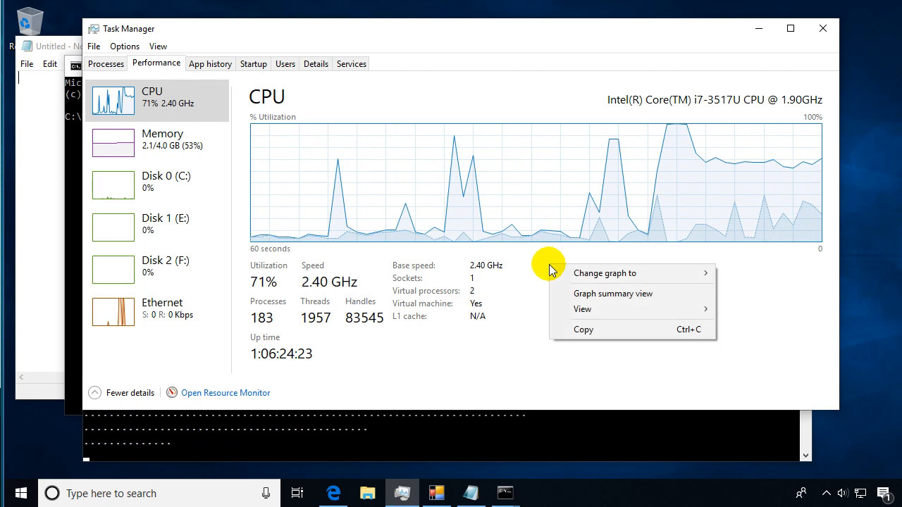
pyautogui.moveTo(603, 330)
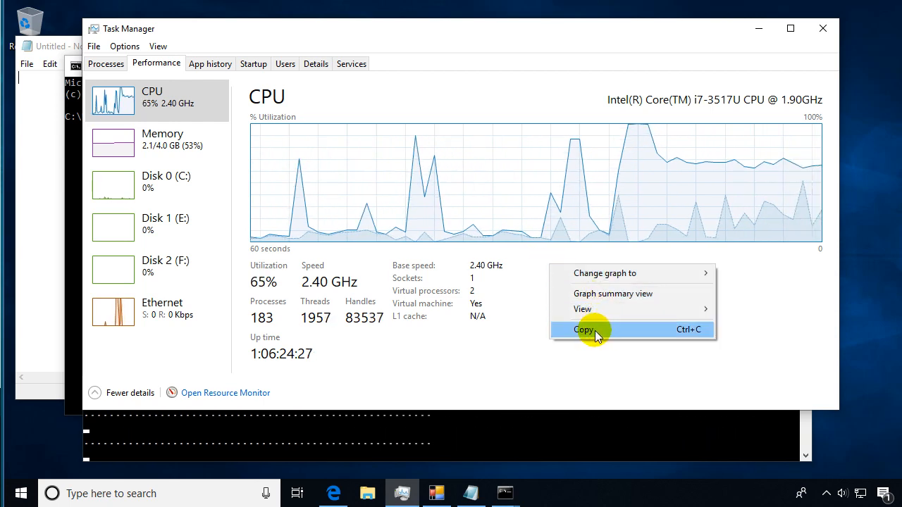
pyautogui.click(584, 329)
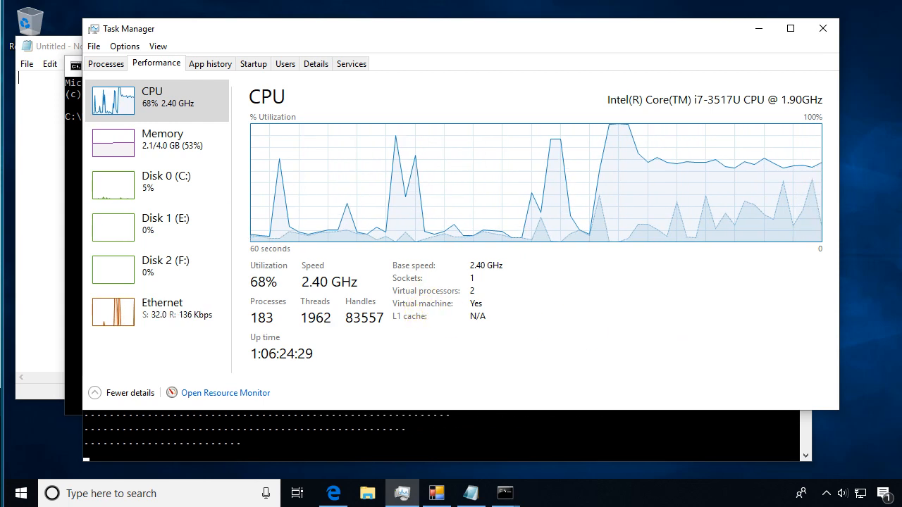
# - Paste the copied CPU summary (model, 63% utilization, processes, threads, handles) into Notepad
pyautogui.rightClick(95, 116)
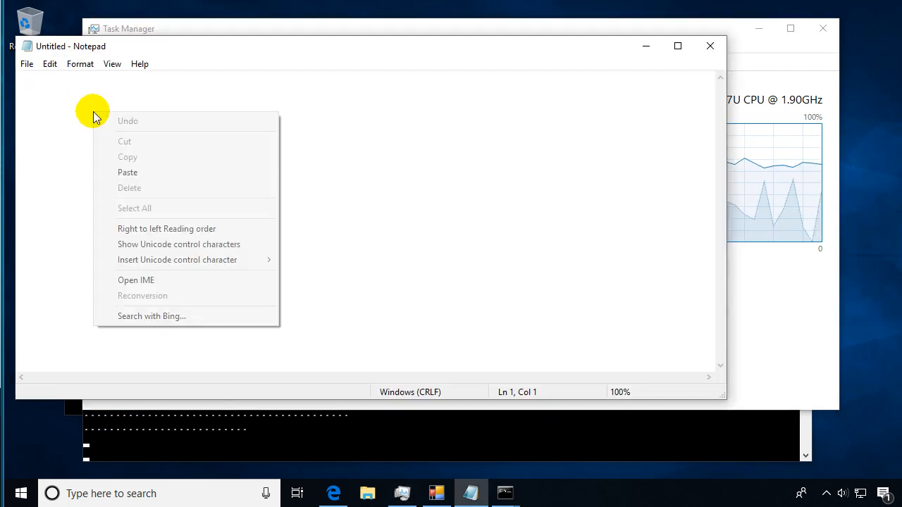
pyautogui.click(128, 172)
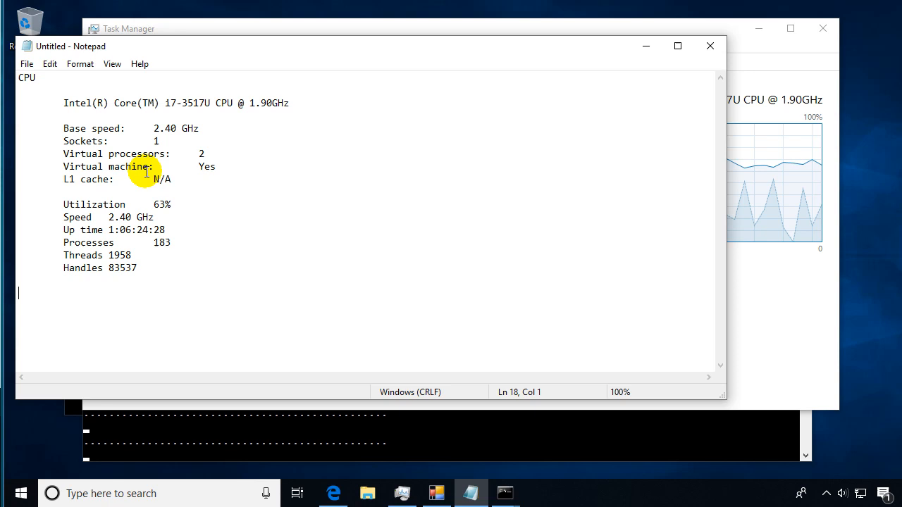
pyautogui.moveTo(95, 90)
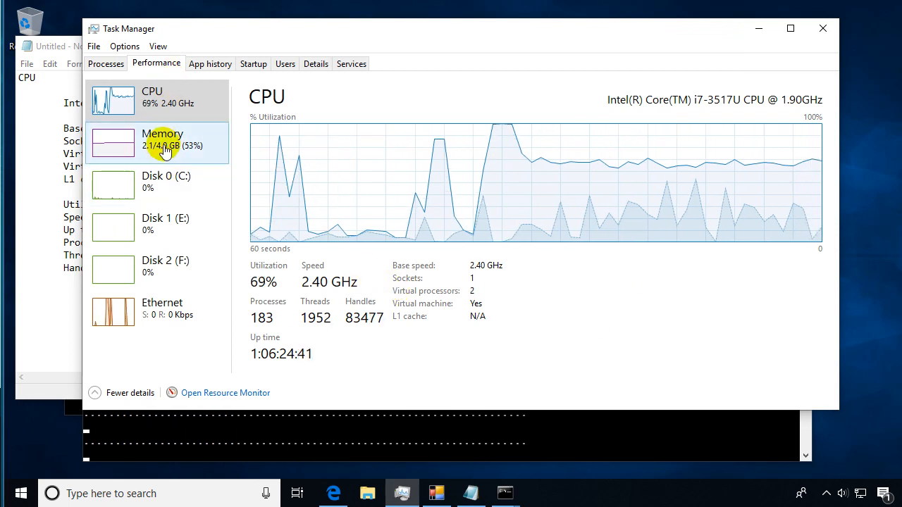
# - View Memory, Disk 0 (C:) and Ethernet performance pages, then return to CPU at 64%
pyautogui.click(162, 140)
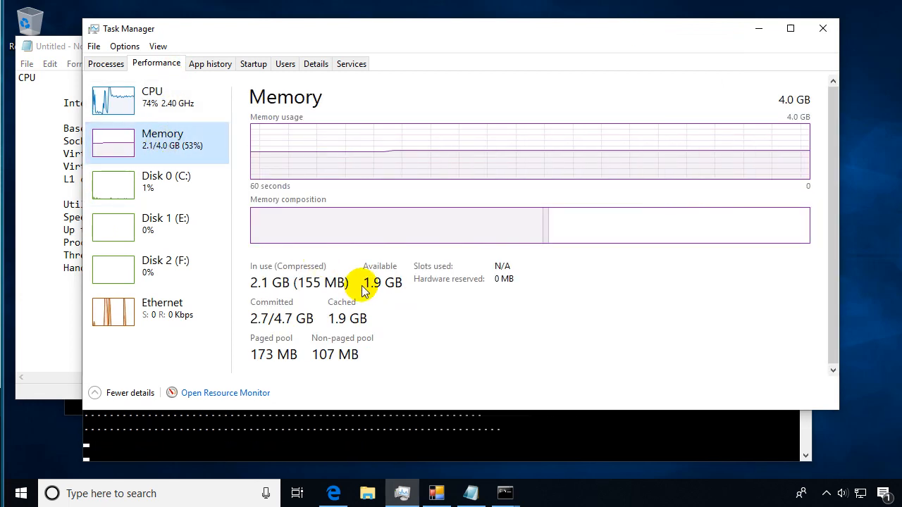
pyautogui.moveTo(206, 230)
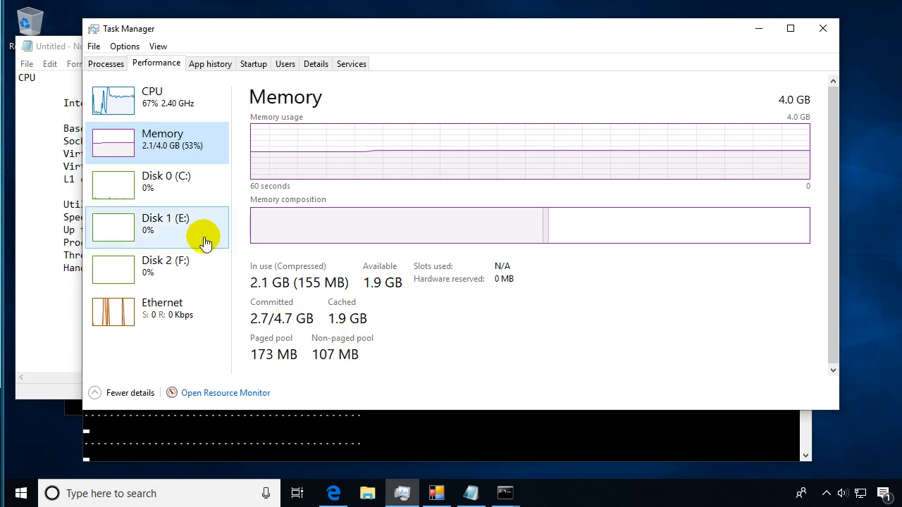
pyautogui.click(166, 185)
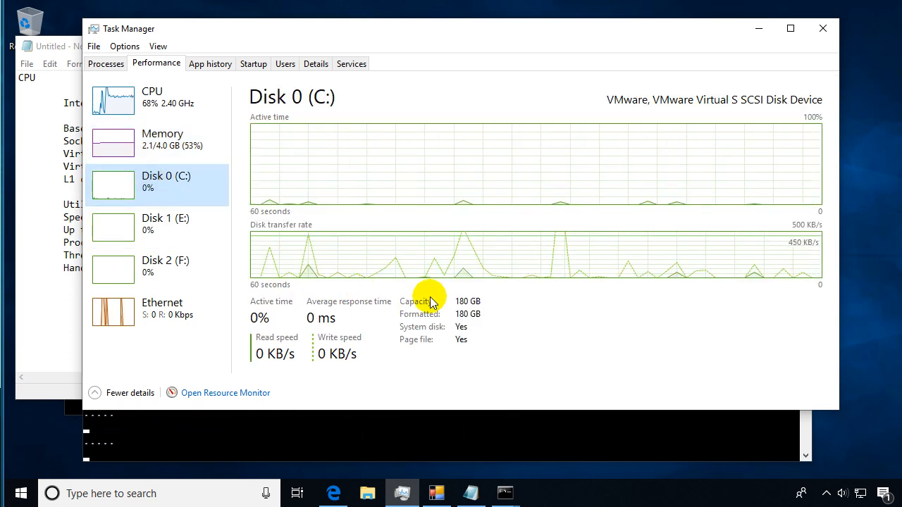
pyautogui.moveTo(549, 282)
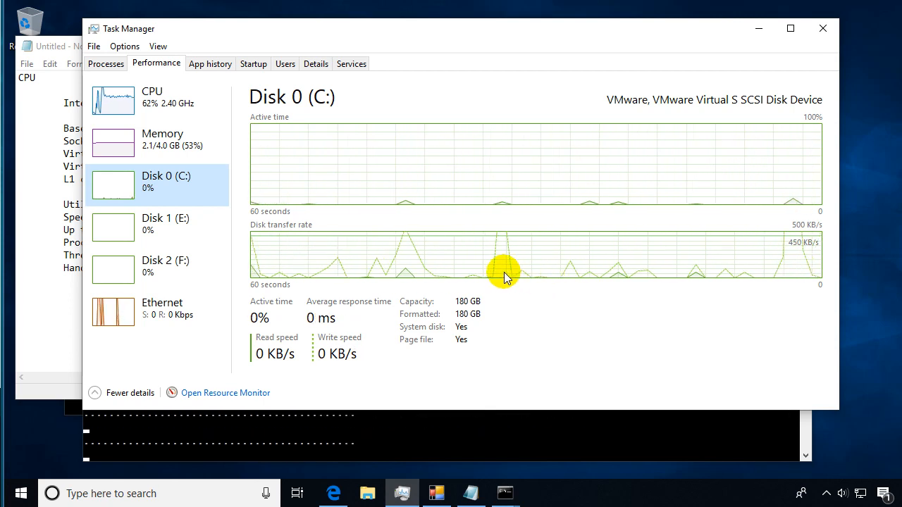
pyautogui.moveTo(318, 250)
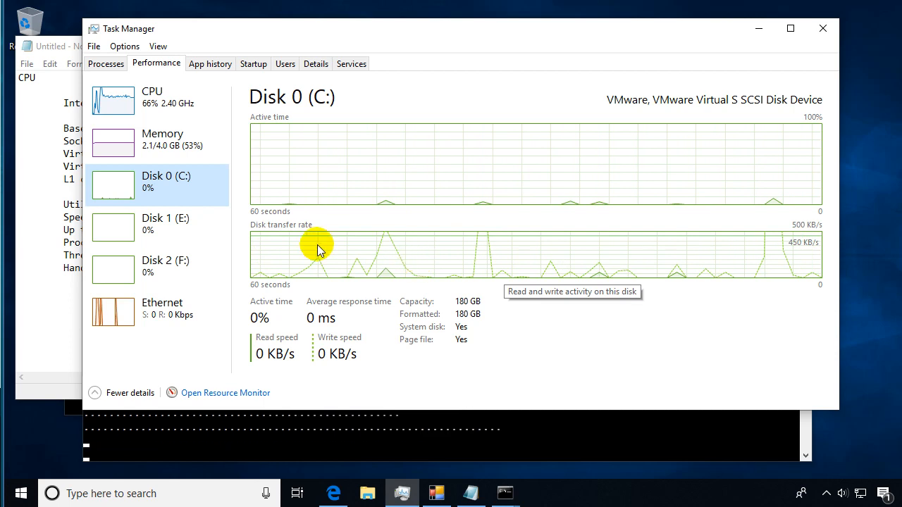
pyautogui.moveTo(155, 205)
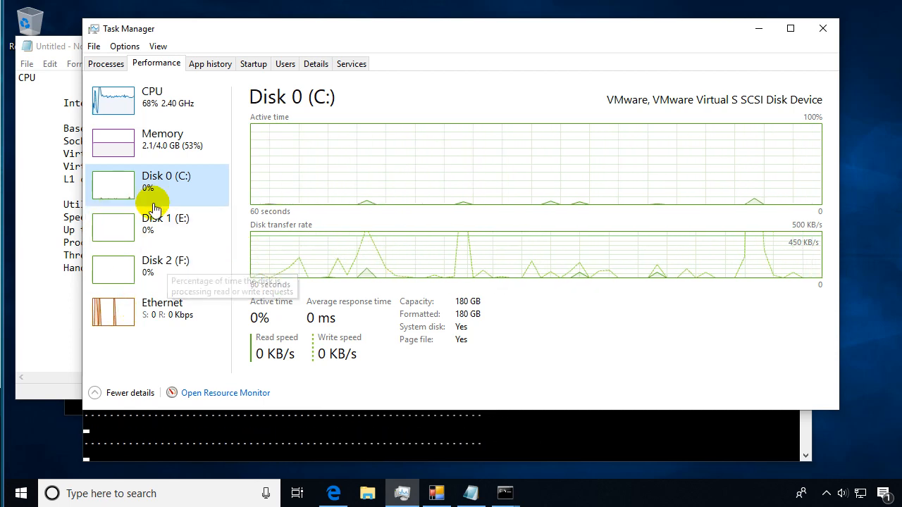
pyautogui.moveTo(332, 177)
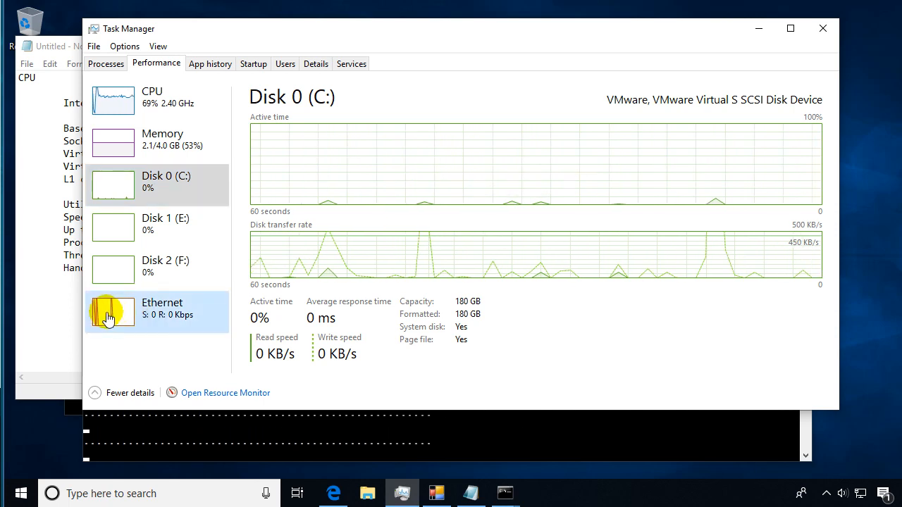
pyautogui.click(112, 310)
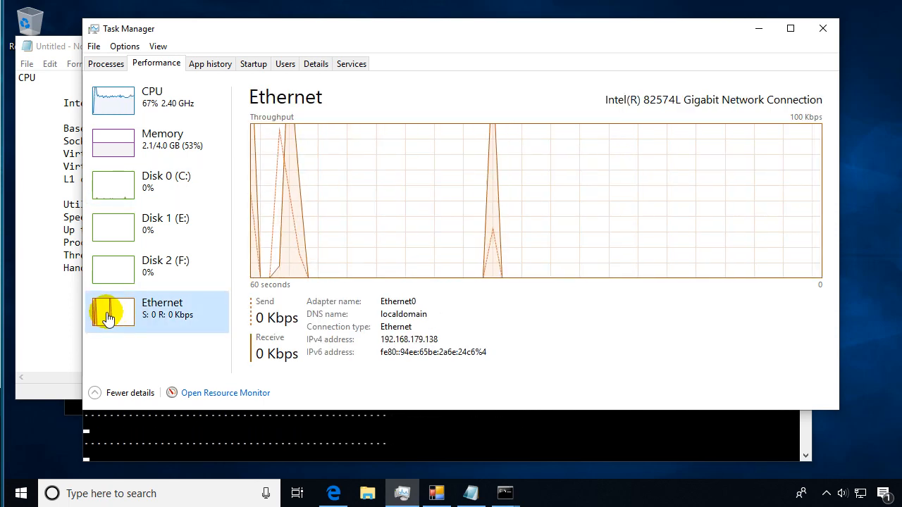
pyautogui.click(113, 100)
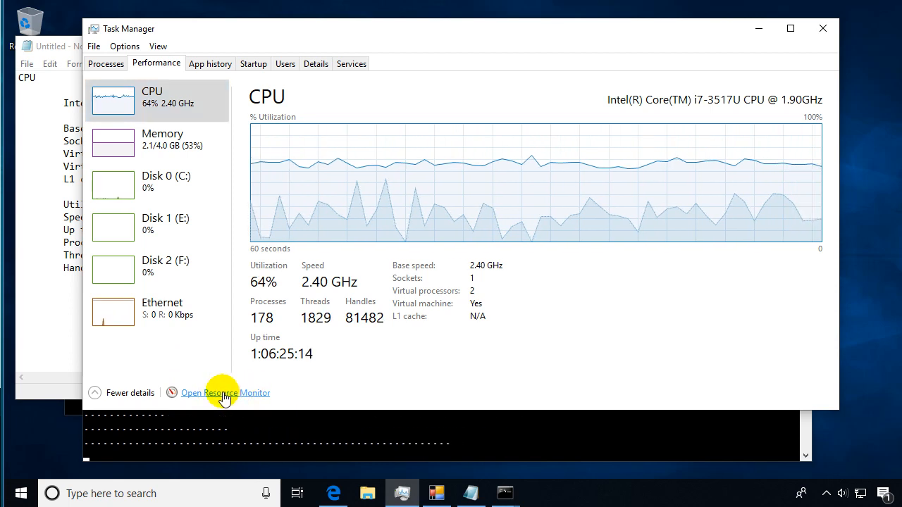
# - Launch Resource Monitor and check its CPU, Memory and Disk tabs, ending on disk activity
pyautogui.click(225, 392)
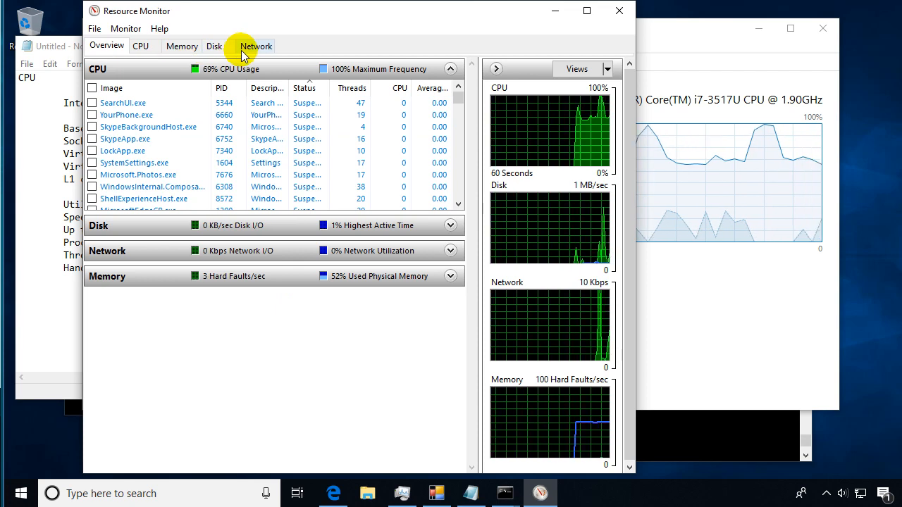
pyautogui.click(142, 46)
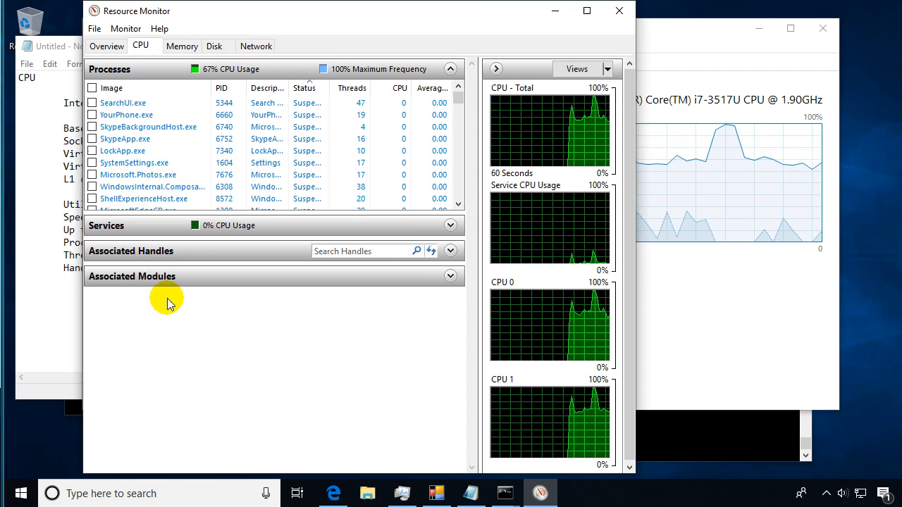
pyautogui.click(181, 46)
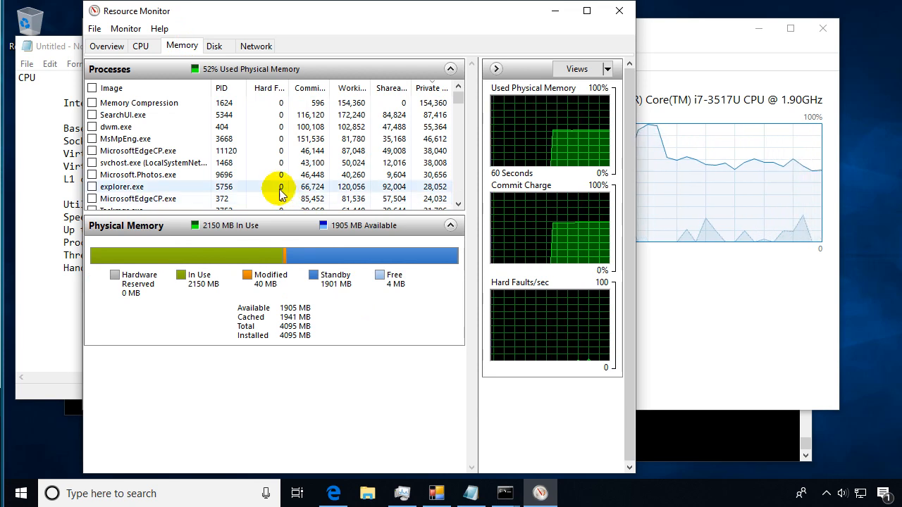
pyautogui.click(214, 45)
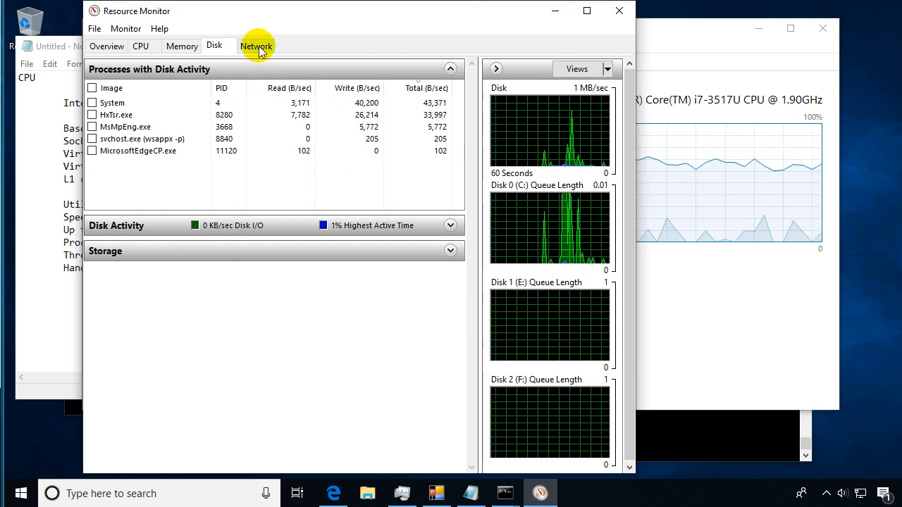
# - Show the Network tab with TCP Connections expanded to local and remote addresses
pyautogui.click(256, 46)
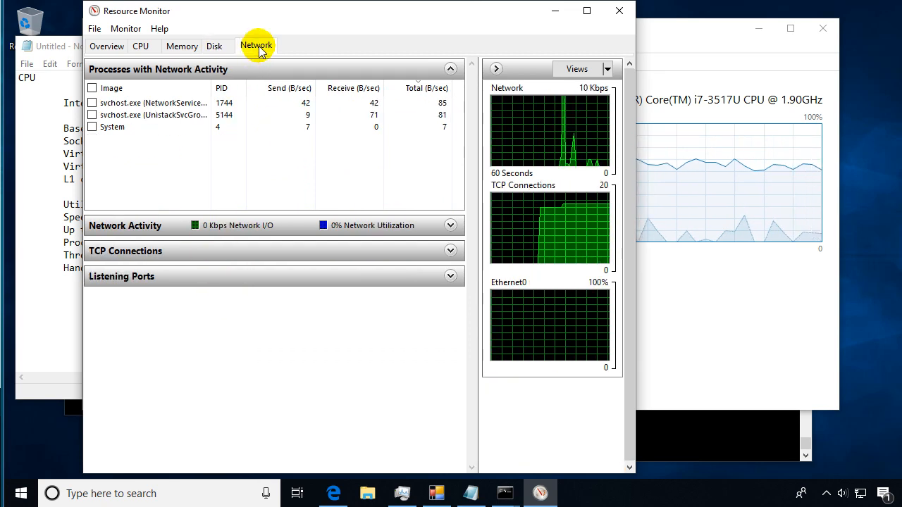
pyautogui.moveTo(278, 236)
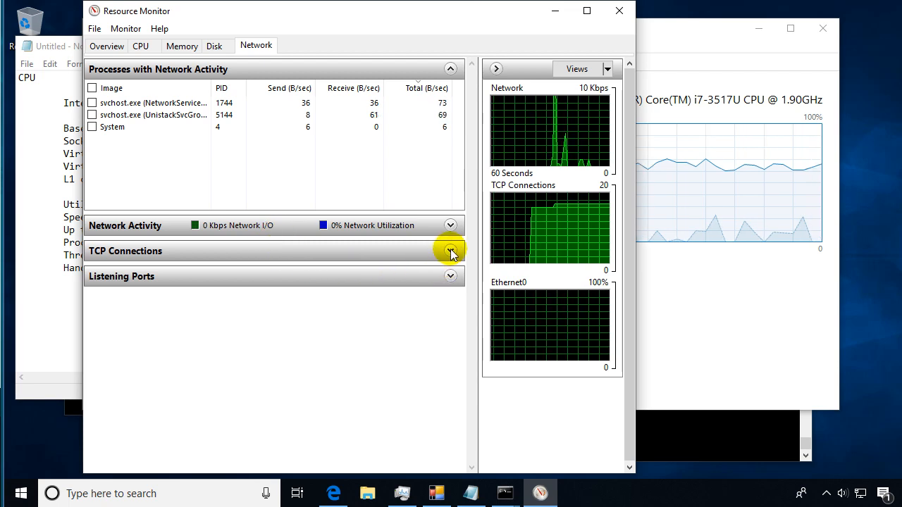
pyautogui.click(450, 251)
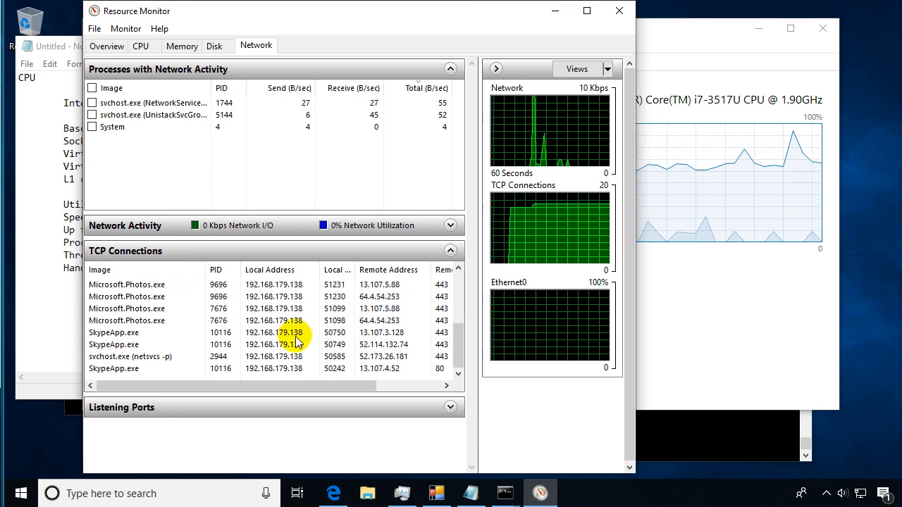
pyautogui.moveTo(391, 303)
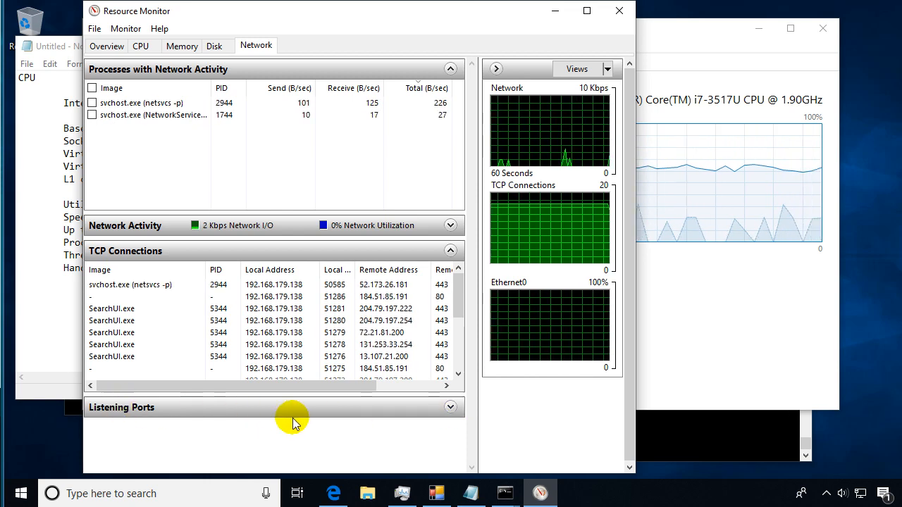
# - Expand Listening Ports and scroll through its processes, ports, protocols and firewall status
pyautogui.click(451, 407)
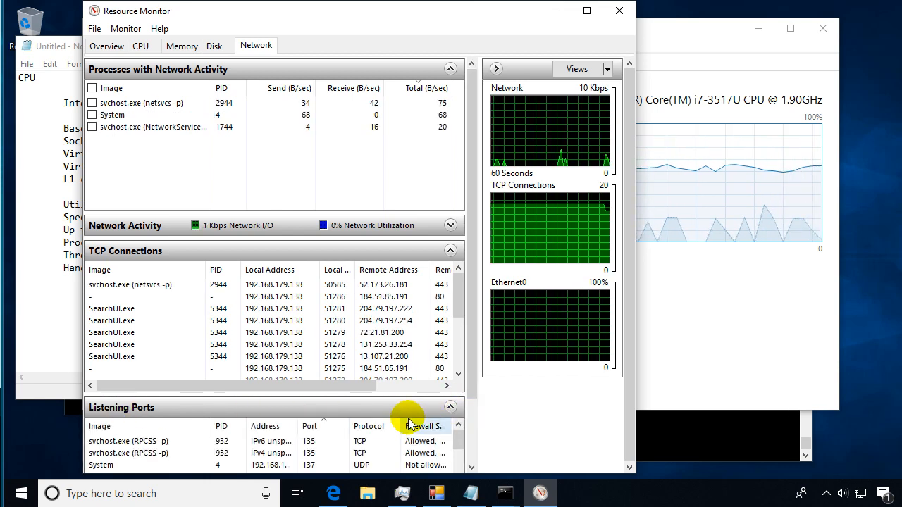
pyautogui.click(451, 69)
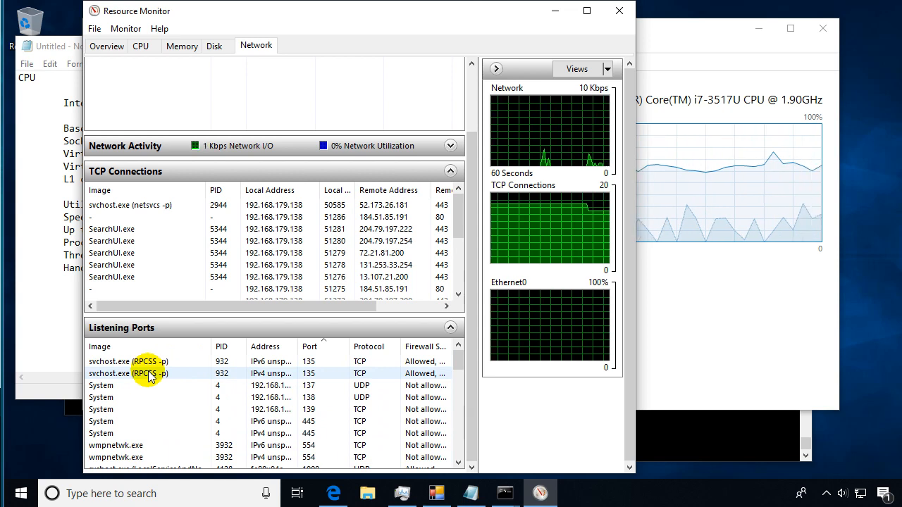
pyautogui.scroll(-3)
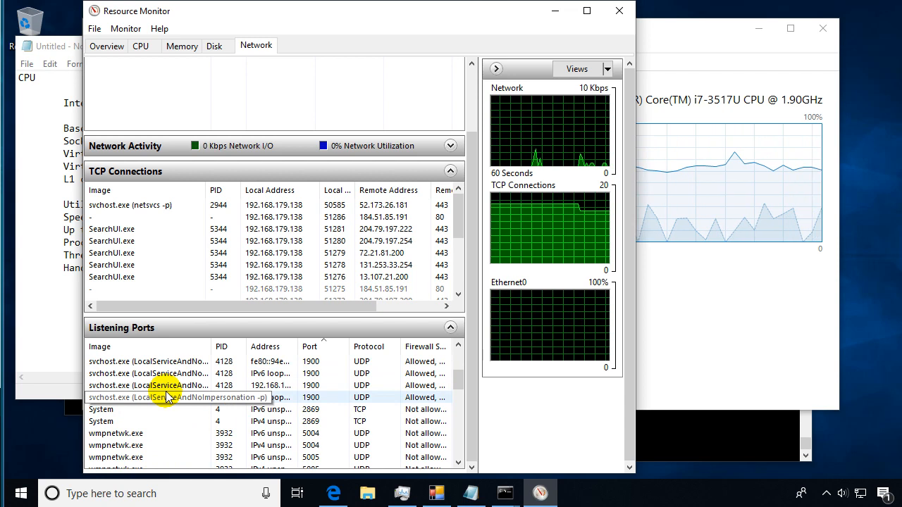
pyautogui.scroll(-3)
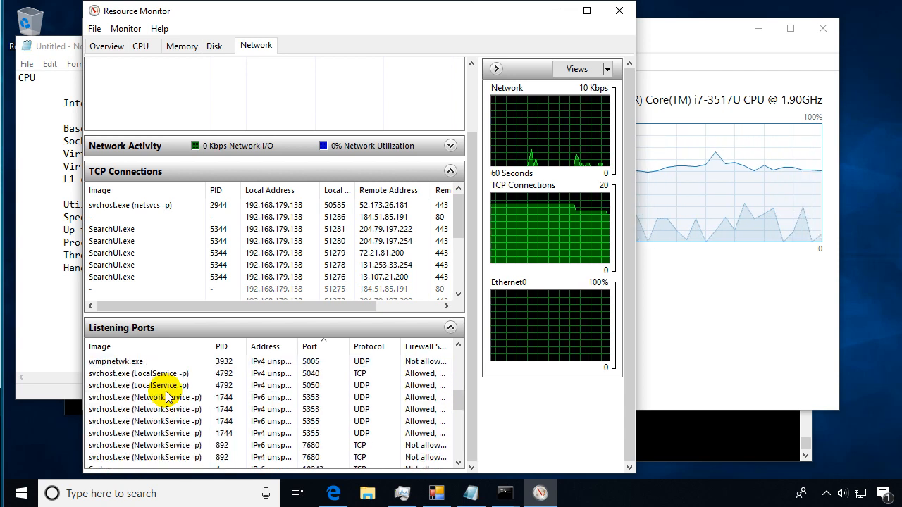
pyautogui.scroll(-3)
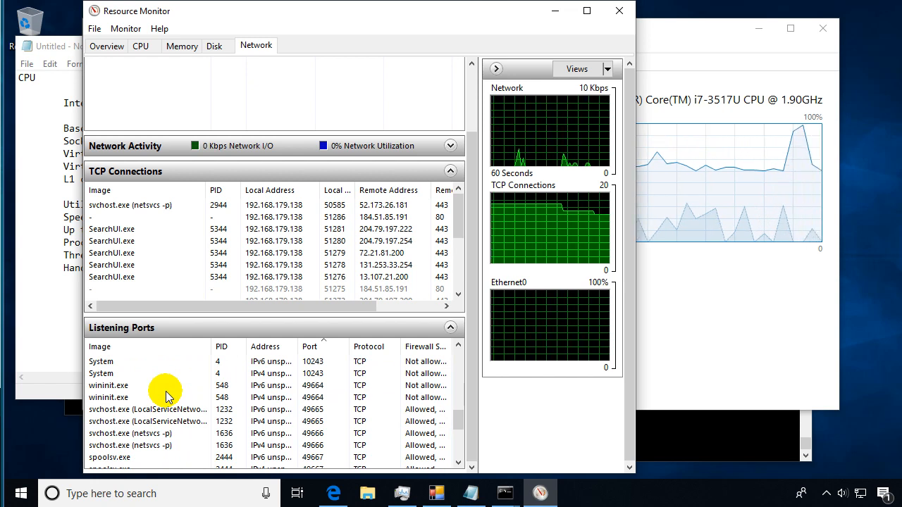
pyautogui.scroll(-3)
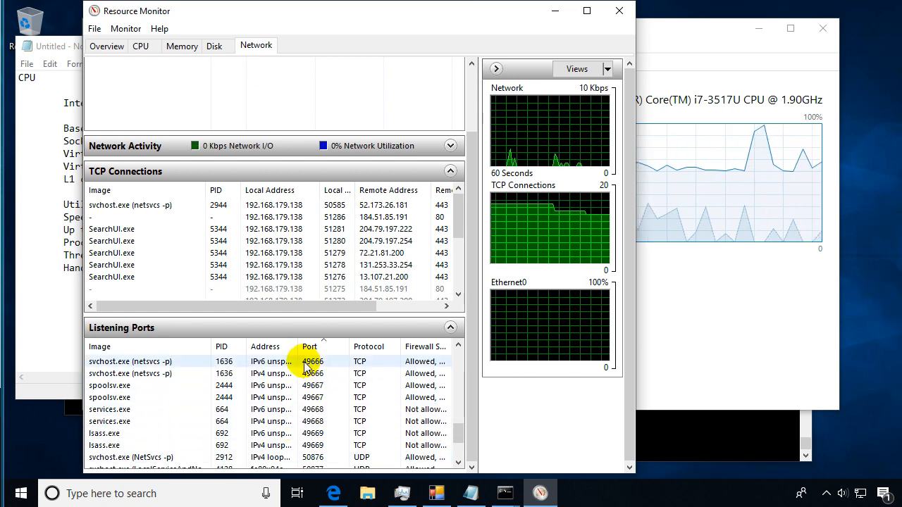
pyautogui.moveTo(549, 381)
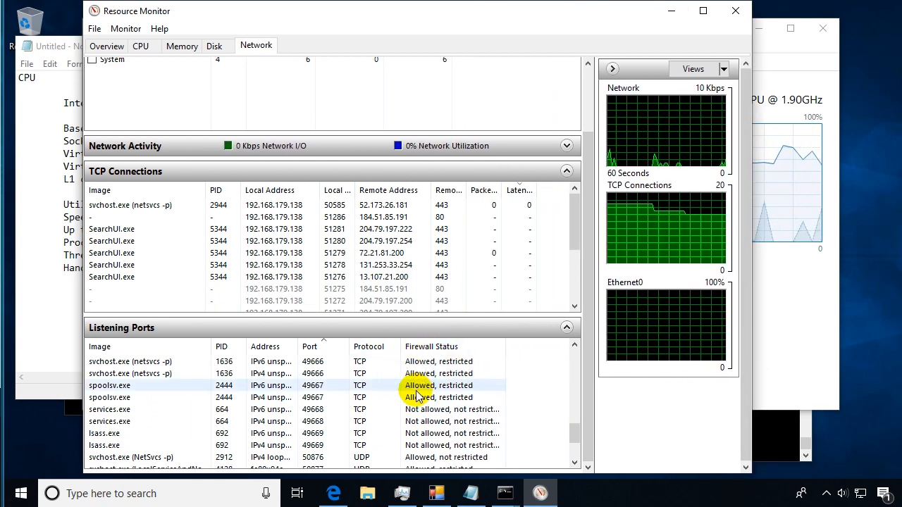
pyautogui.moveTo(303, 346)
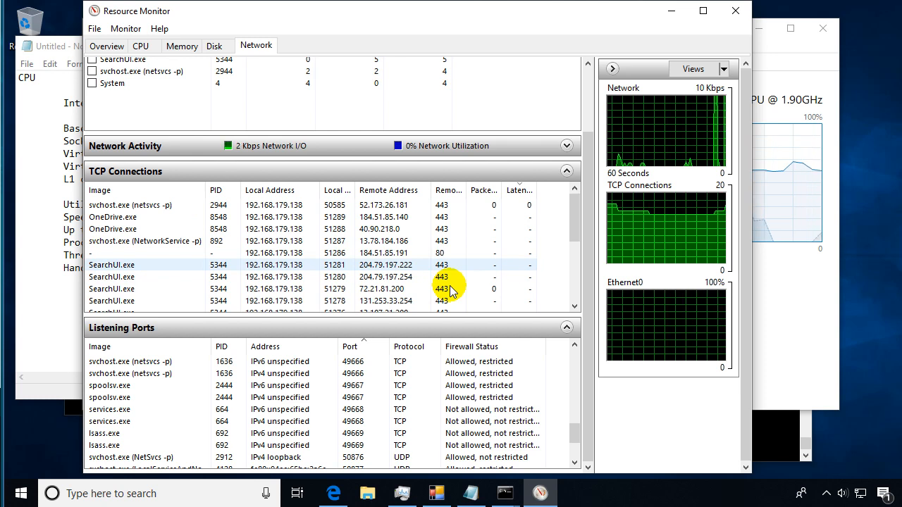
pyautogui.moveTo(759, 260)
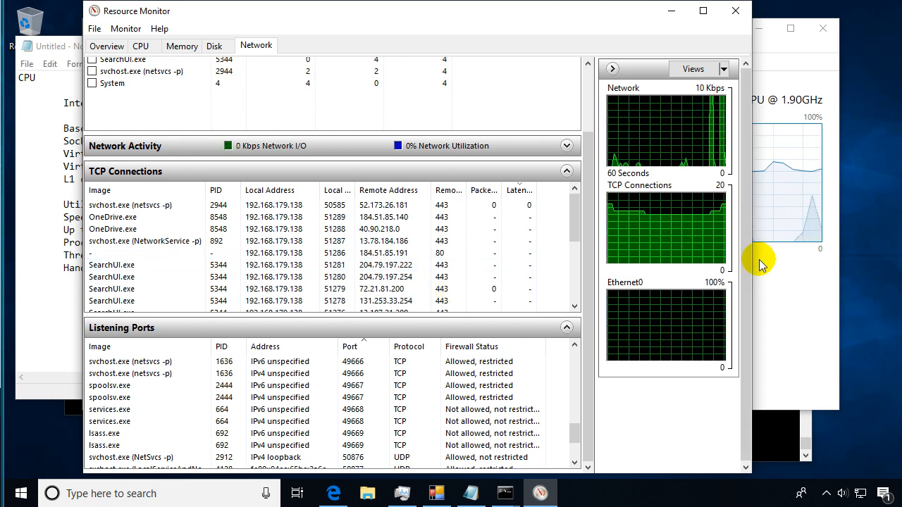
pyautogui.moveTo(812, 14)
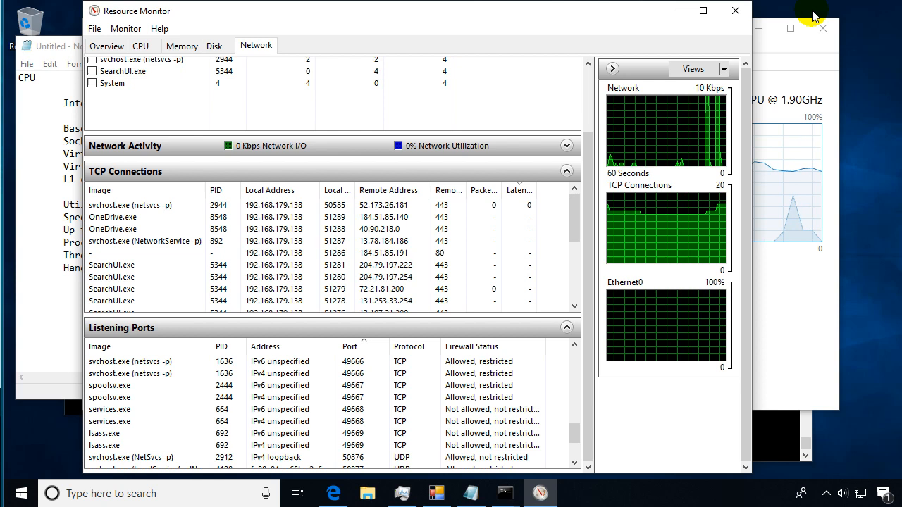